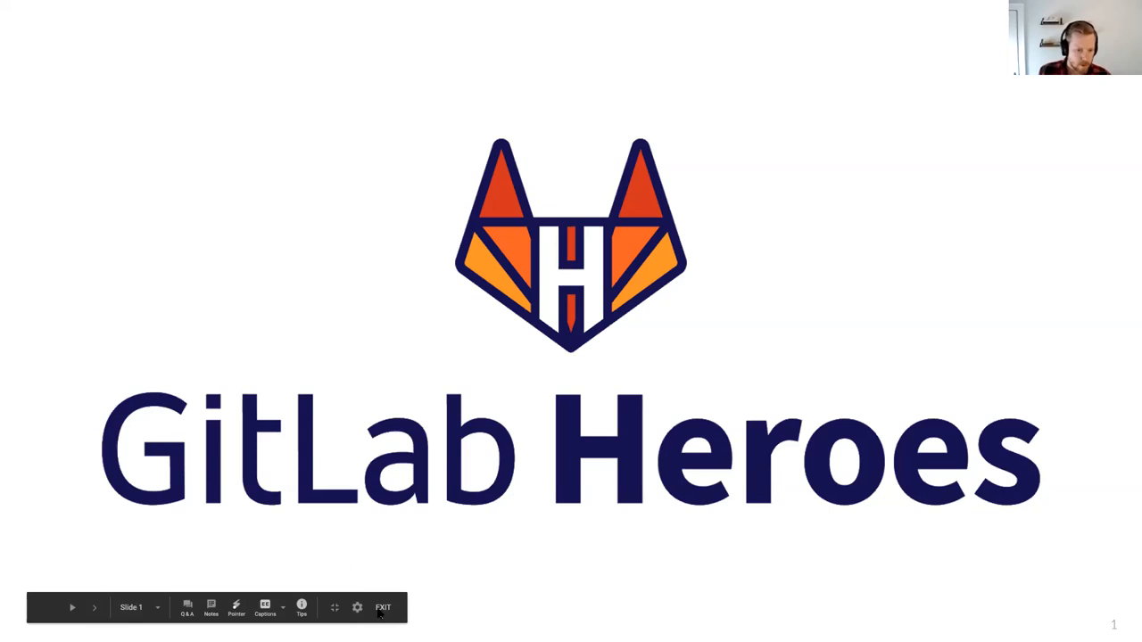
- Exit the presentation to view slide 2, Company evolution, and its speaker notes
left_click(382, 607)
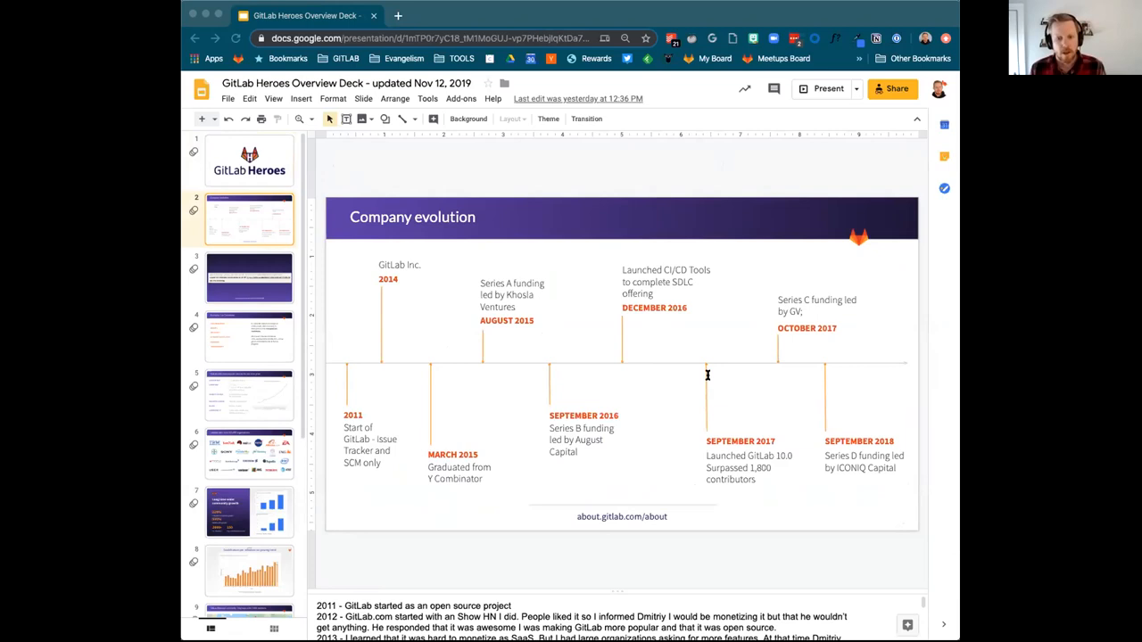
mouse_move(594, 364)
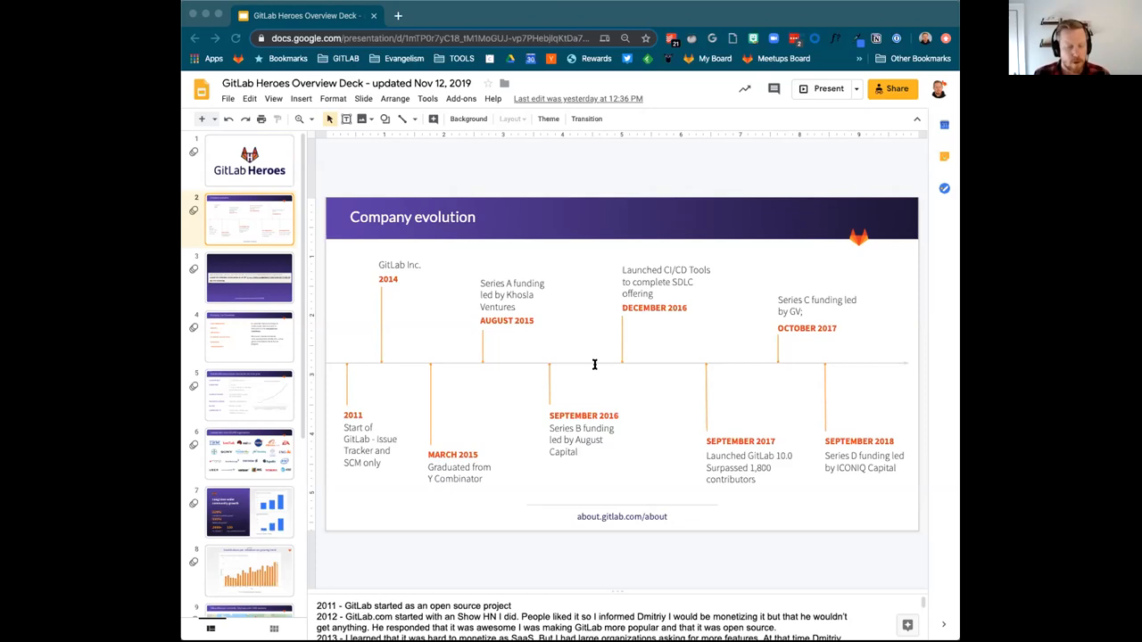
mouse_move(770, 377)
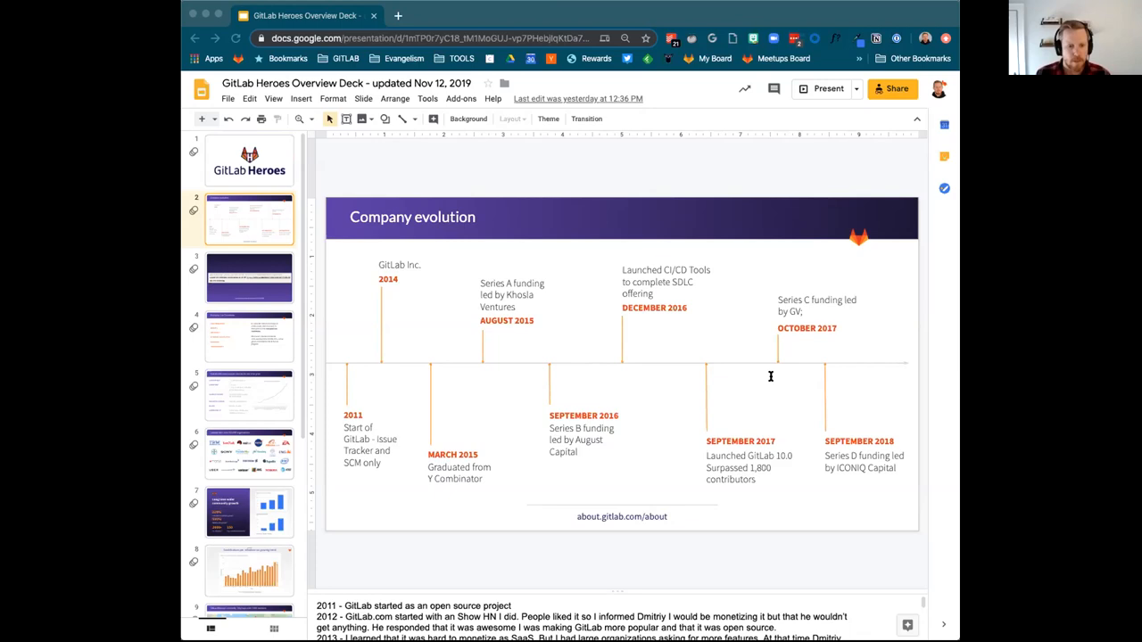
mouse_move(830, 377)
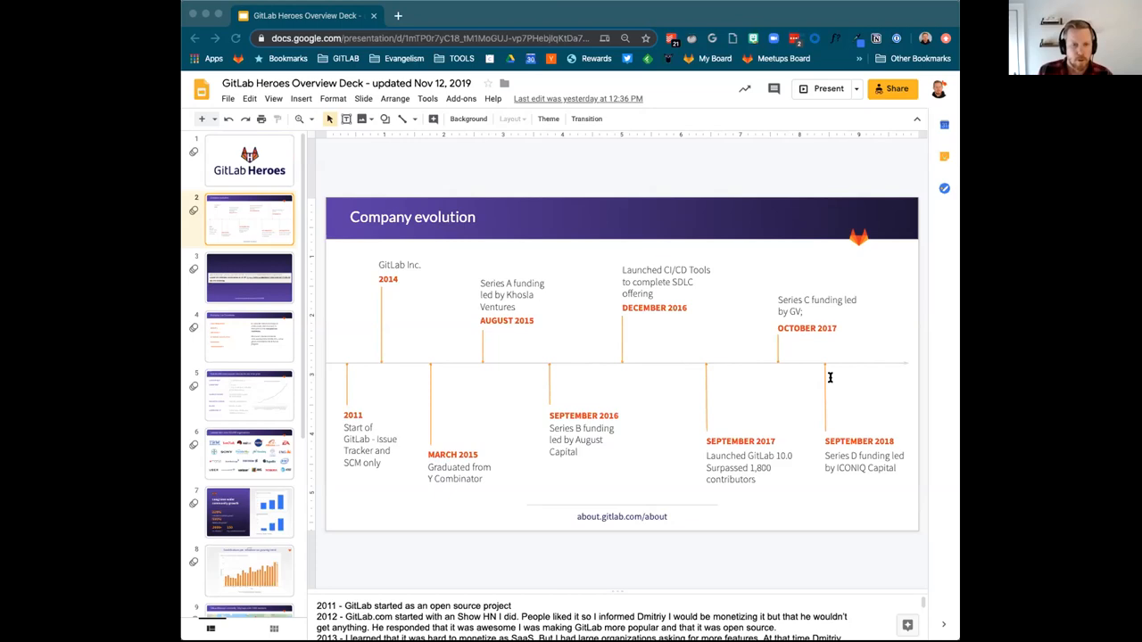
mouse_move(939, 415)
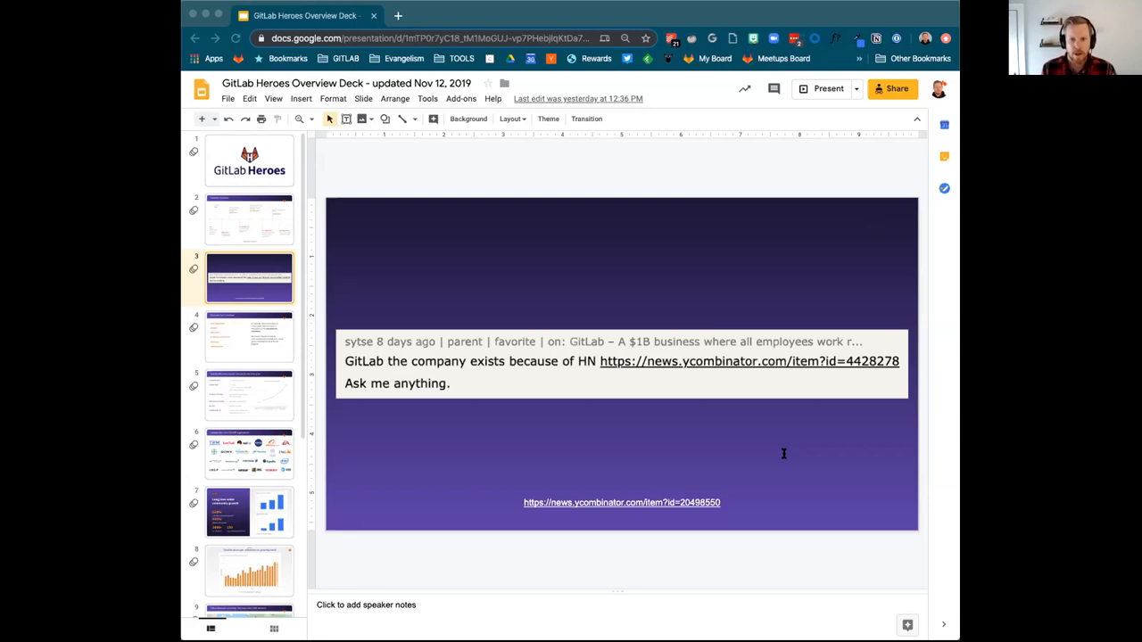
mouse_move(861, 351)
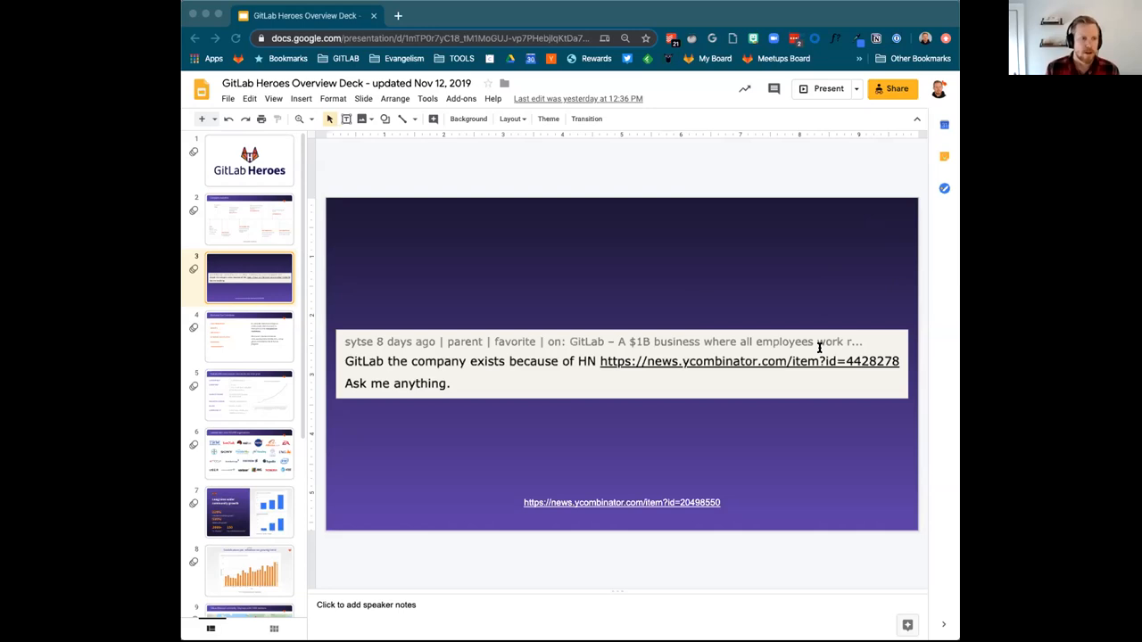
mouse_move(659, 323)
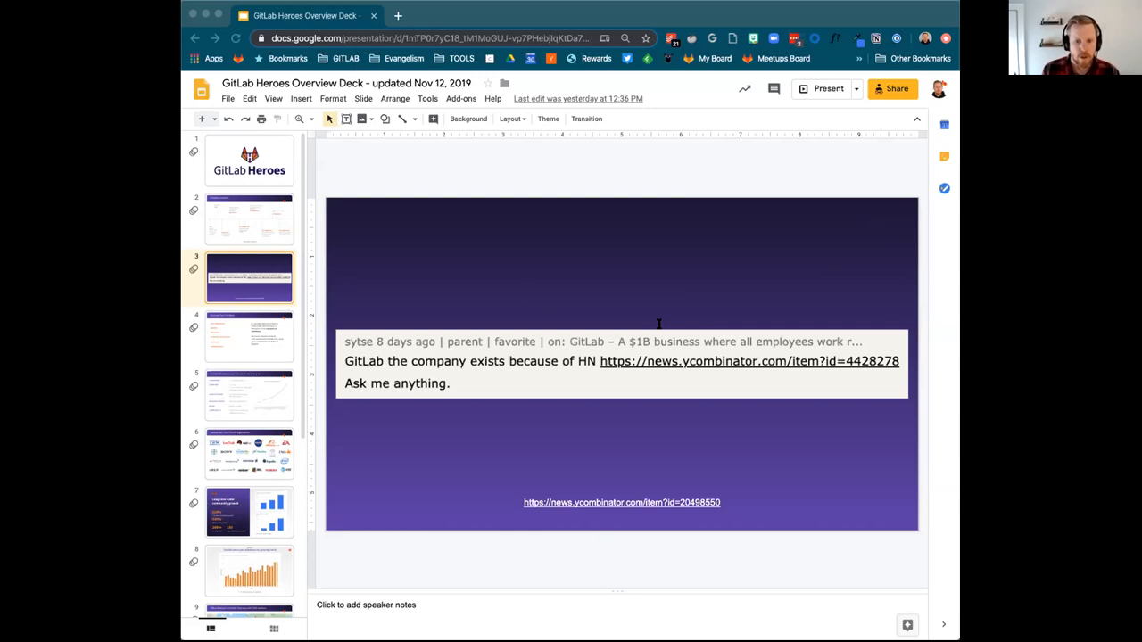
- Show slide 4, Everyone Can Contribute, and scroll the filmstrip down slightly
left_click(249, 336)
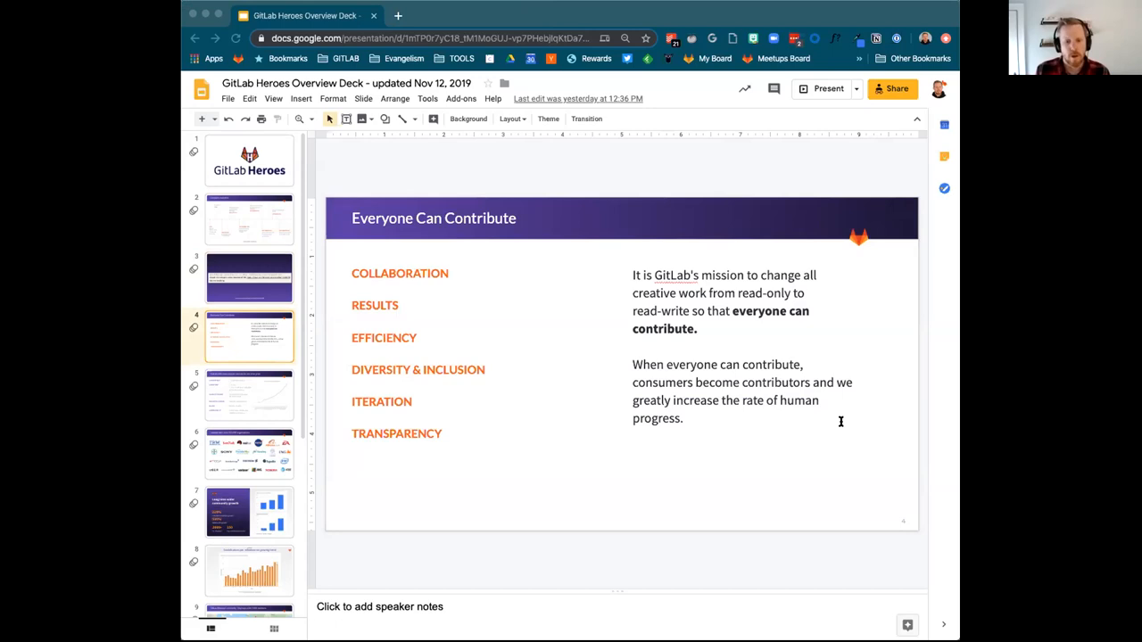
mouse_move(880, 309)
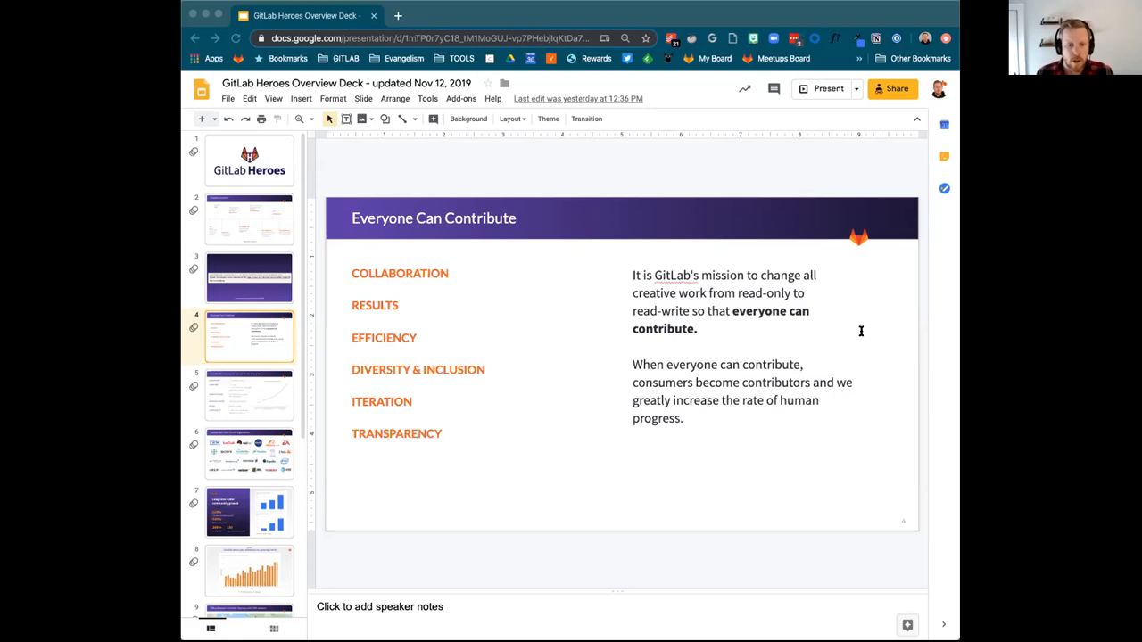
mouse_move(809, 518)
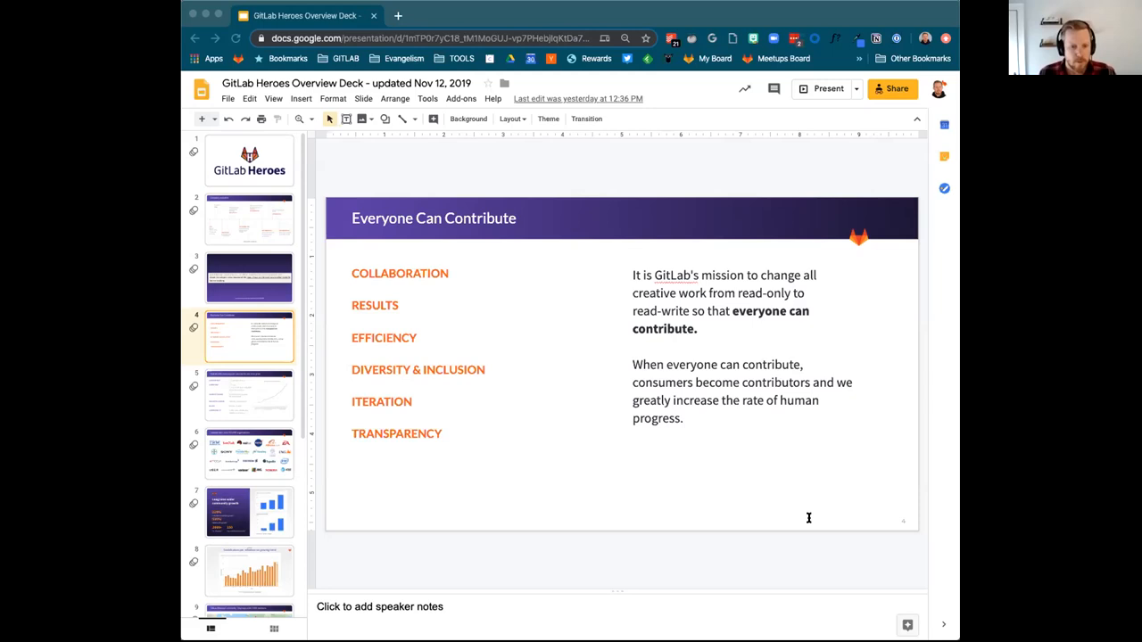
mouse_move(828, 495)
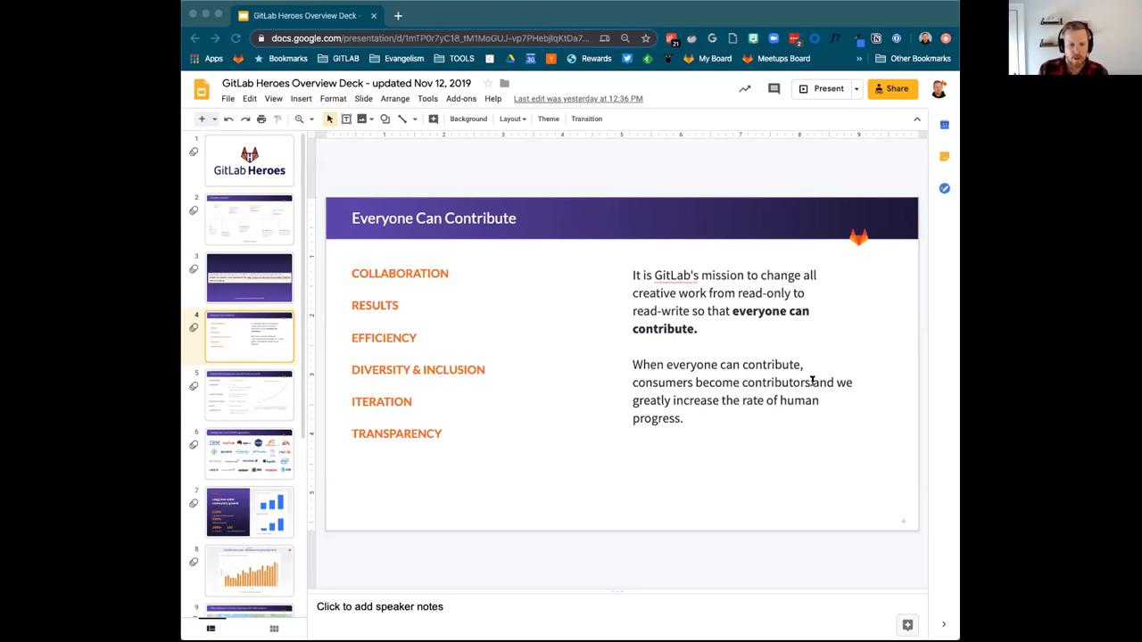
mouse_move(821, 382)
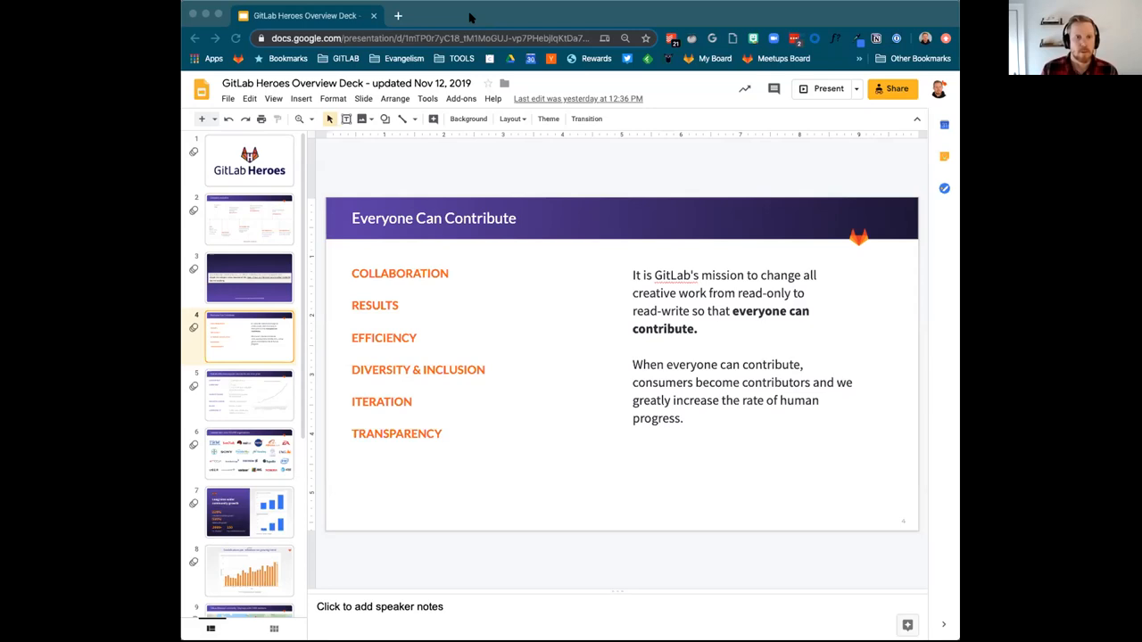
mouse_move(367, 178)
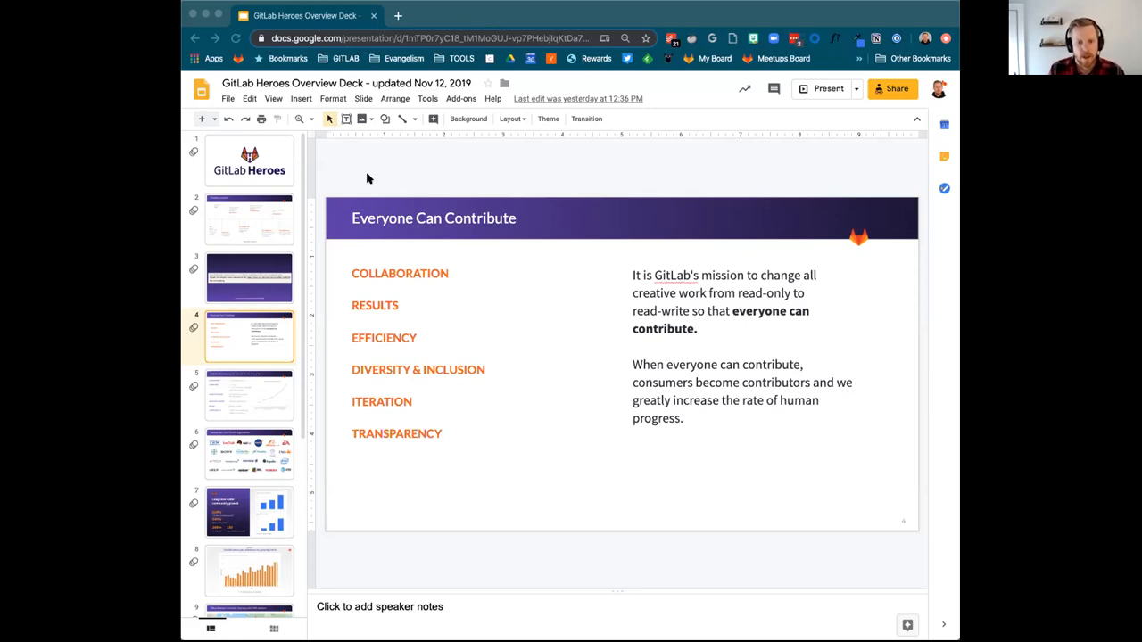
mouse_move(369, 169)
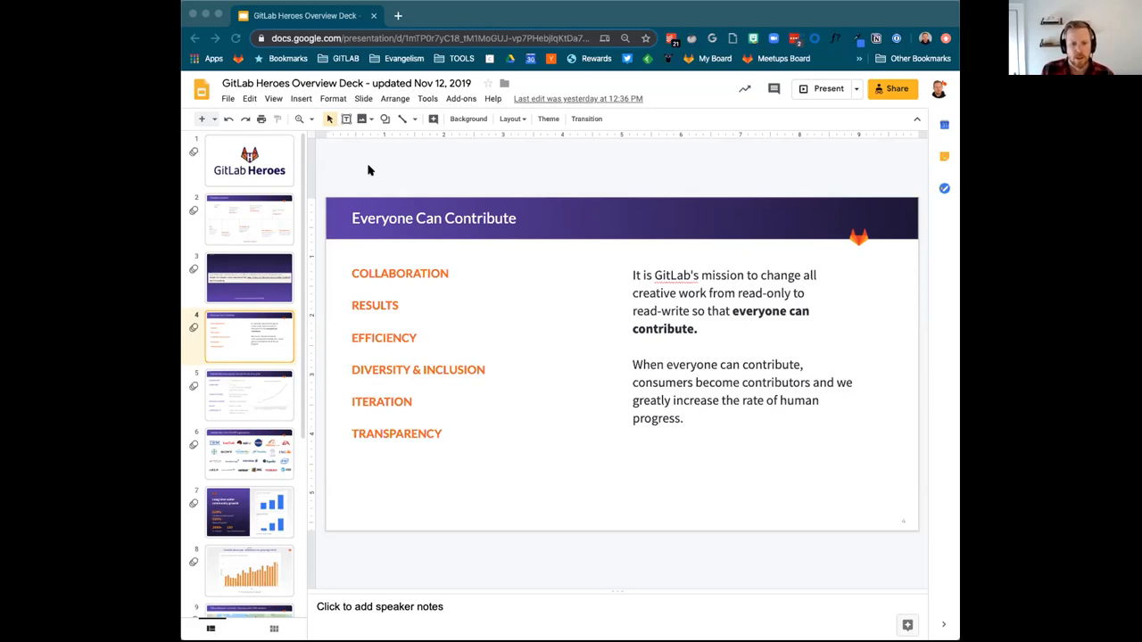
mouse_move(364, 167)
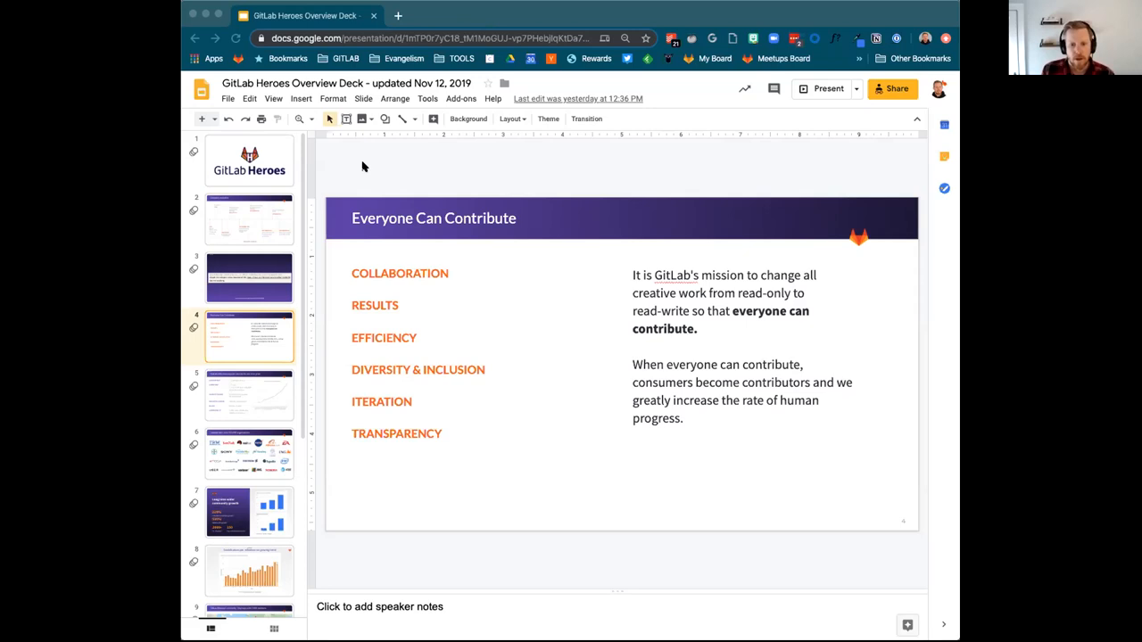
mouse_move(348, 167)
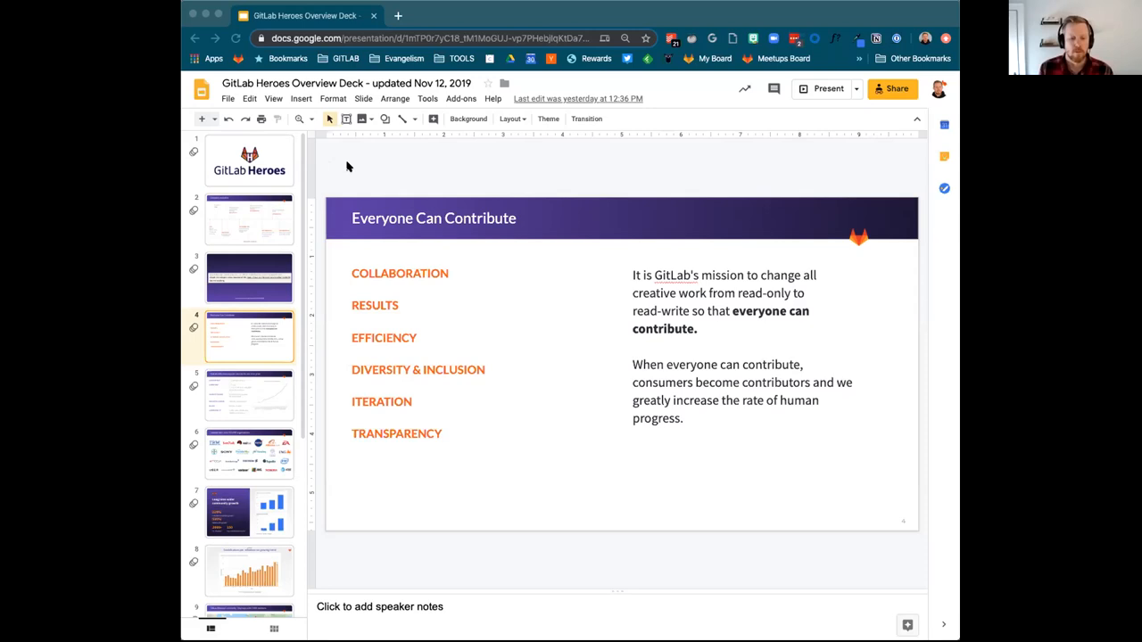
scroll("down", 3)
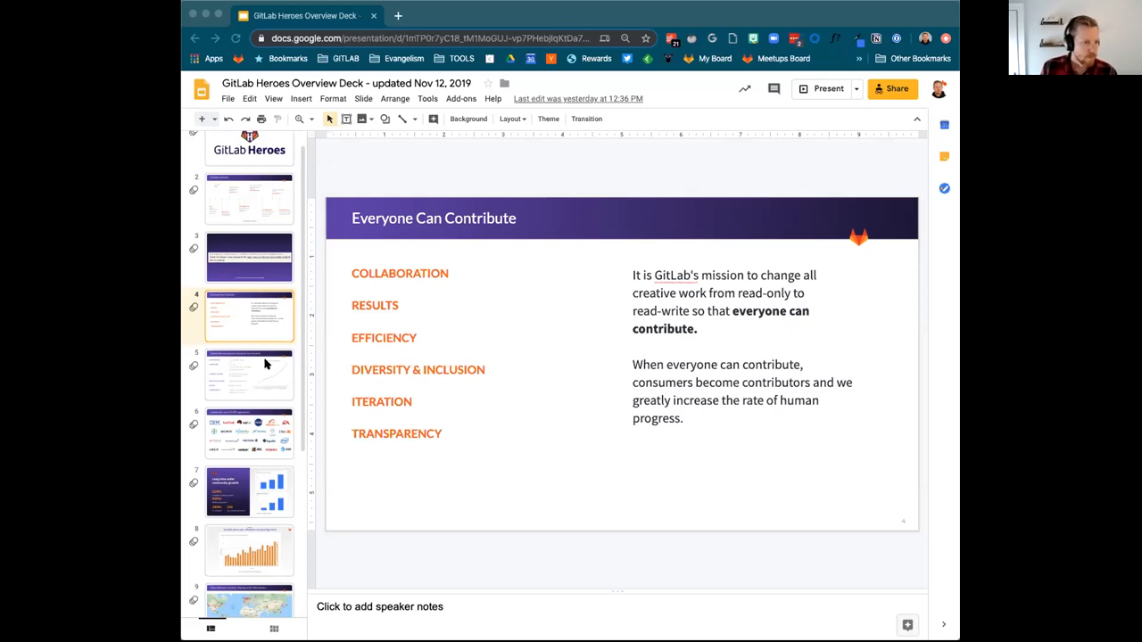
- View slide 5, enterprise popularity with revenue graph, then advance to the next slide
left_click(249, 374)
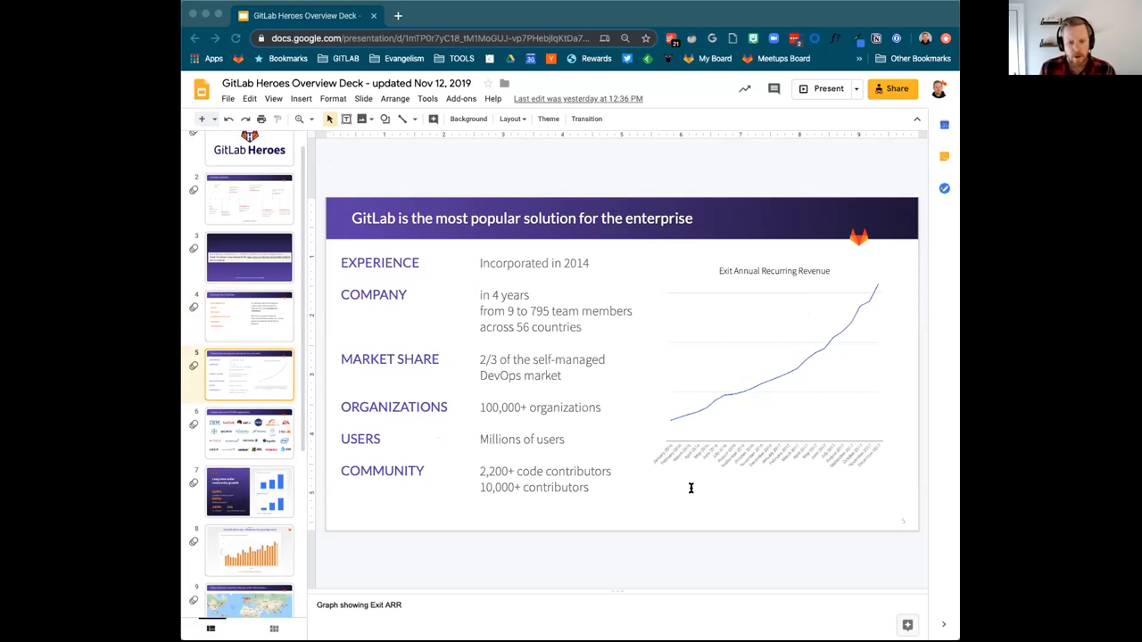
mouse_move(350, 169)
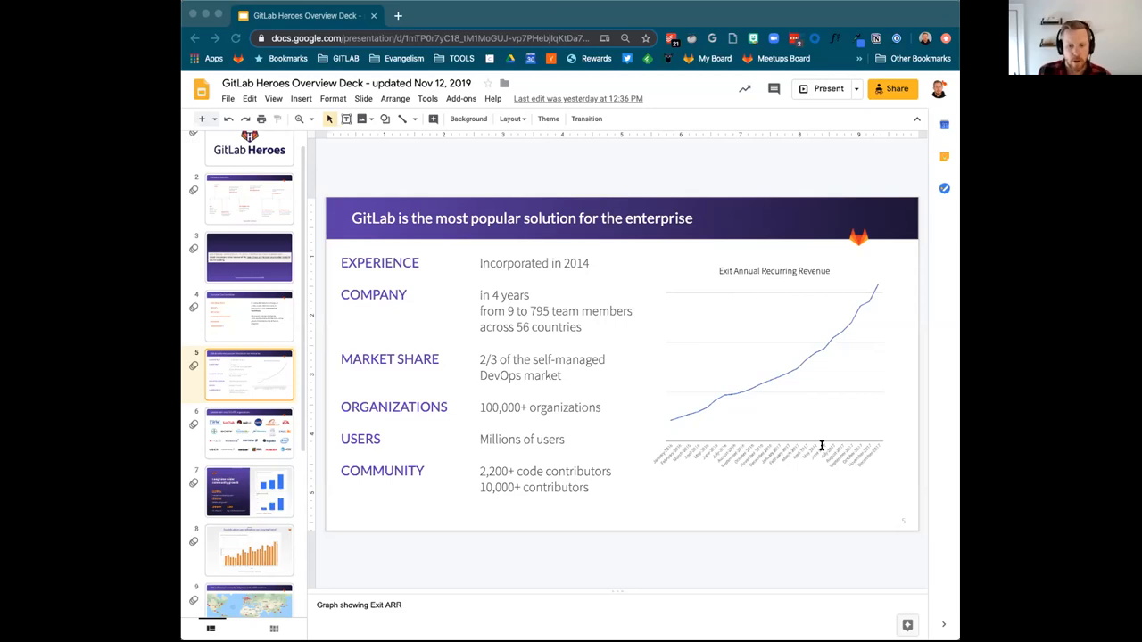
mouse_move(730, 434)
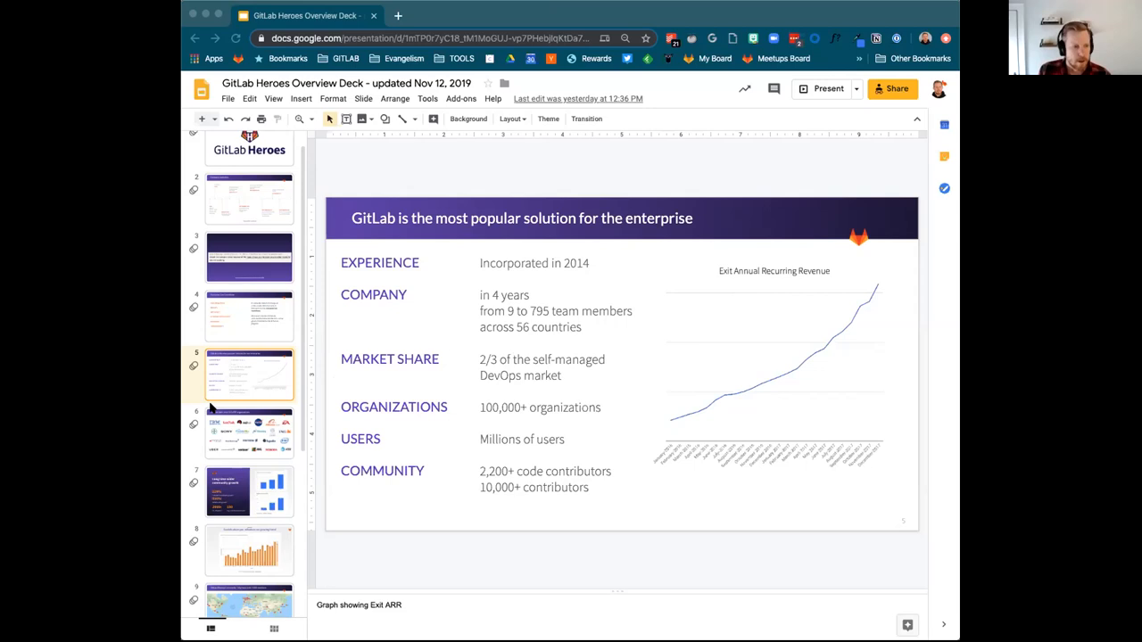
left_click(249, 432)
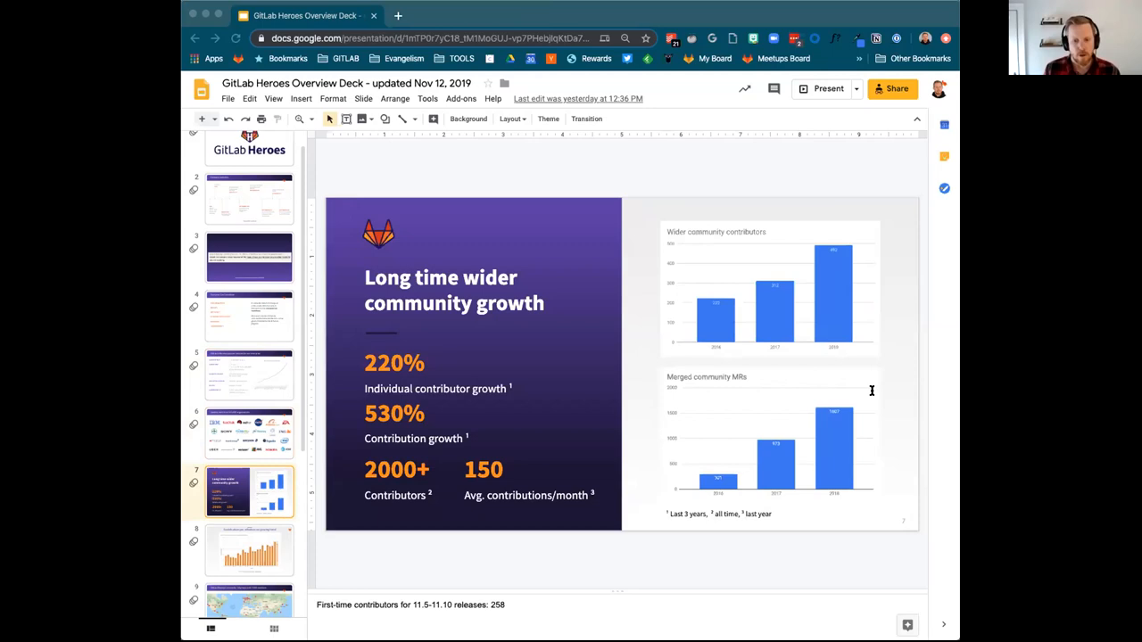
mouse_move(354, 174)
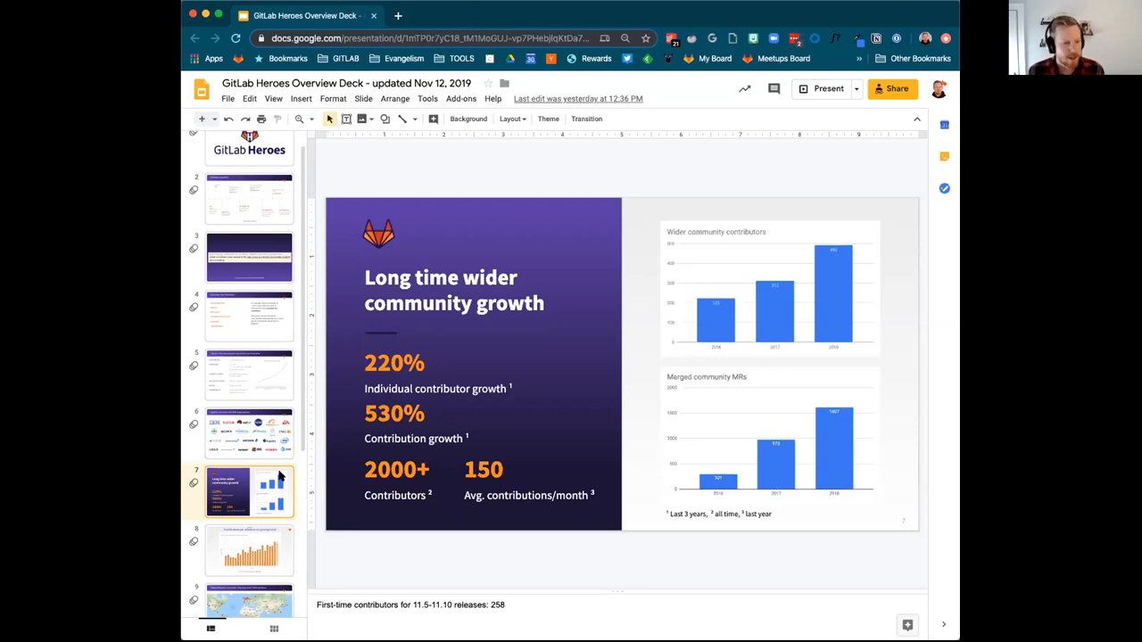
- Show slide 8 on contributions per milestone, then slide 9's meetup world map
left_click(249, 550)
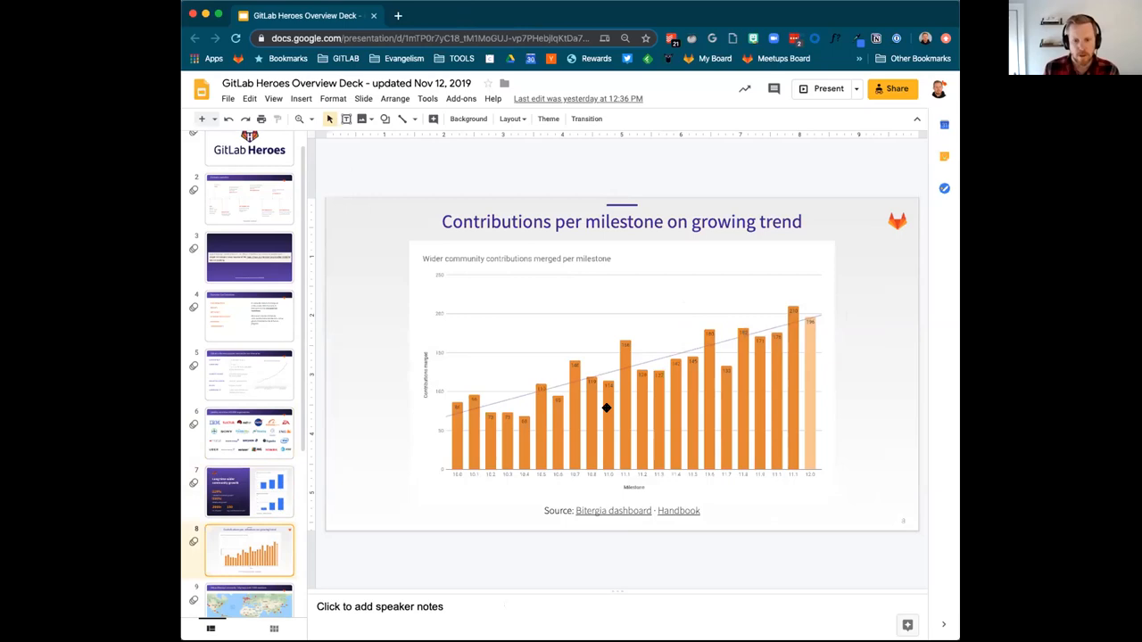
left_click(249, 575)
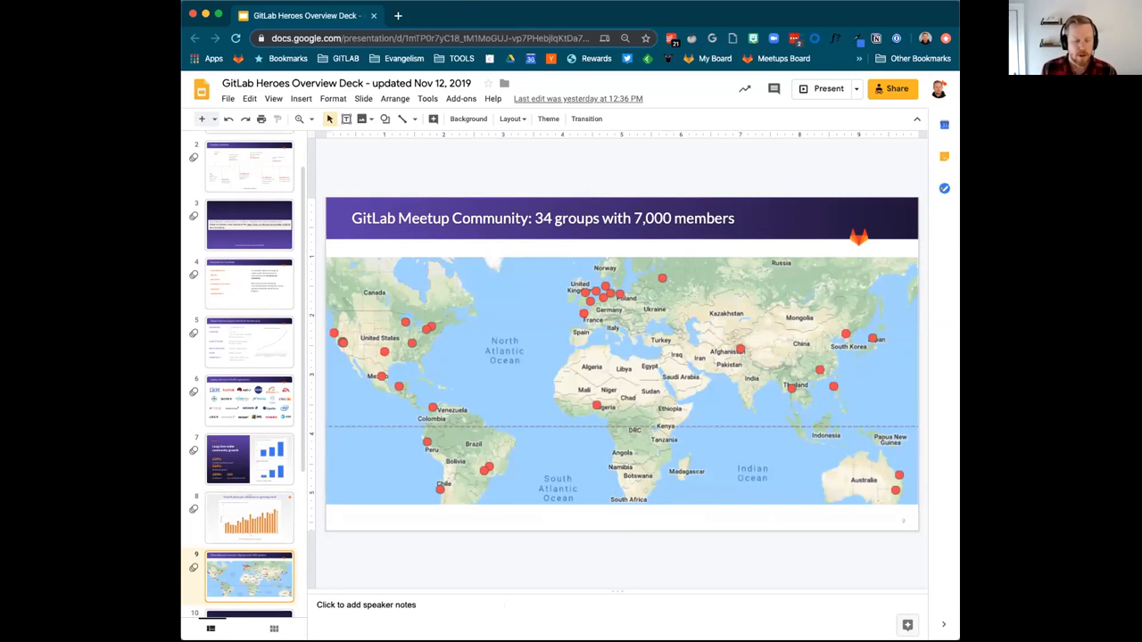
mouse_move(387, 224)
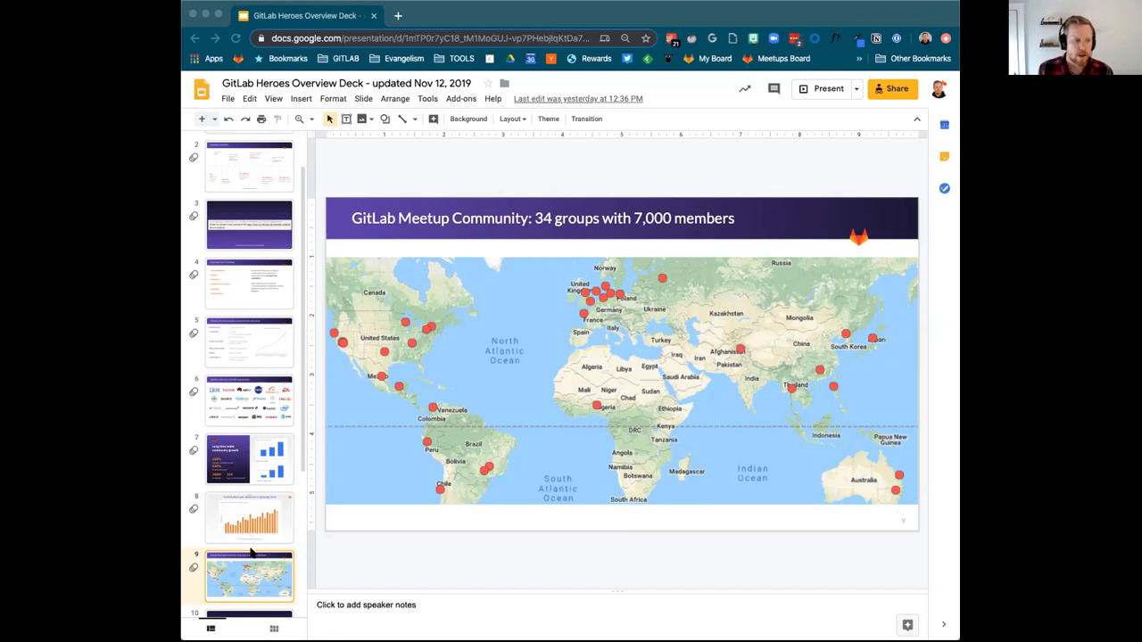
mouse_move(326, 382)
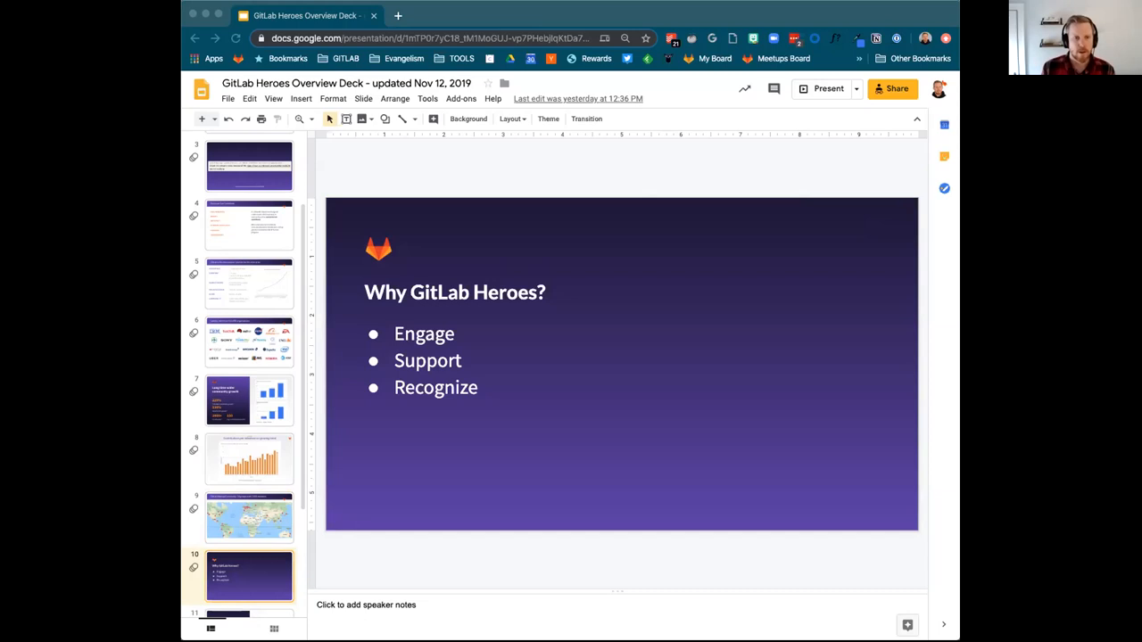
mouse_move(482, 6)
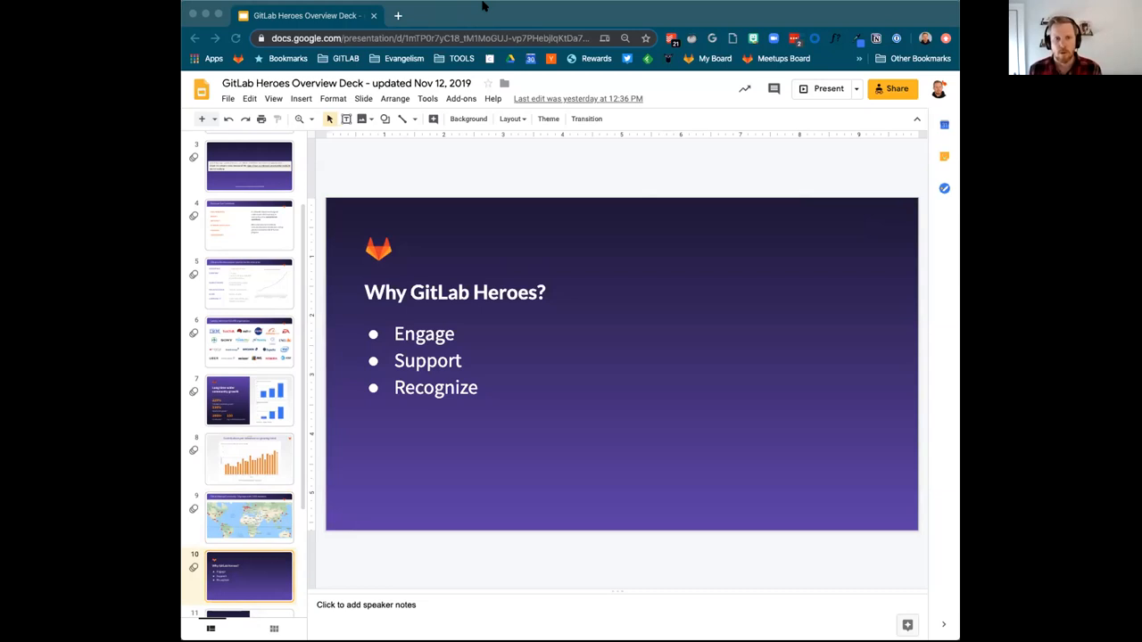
mouse_move(883, 413)
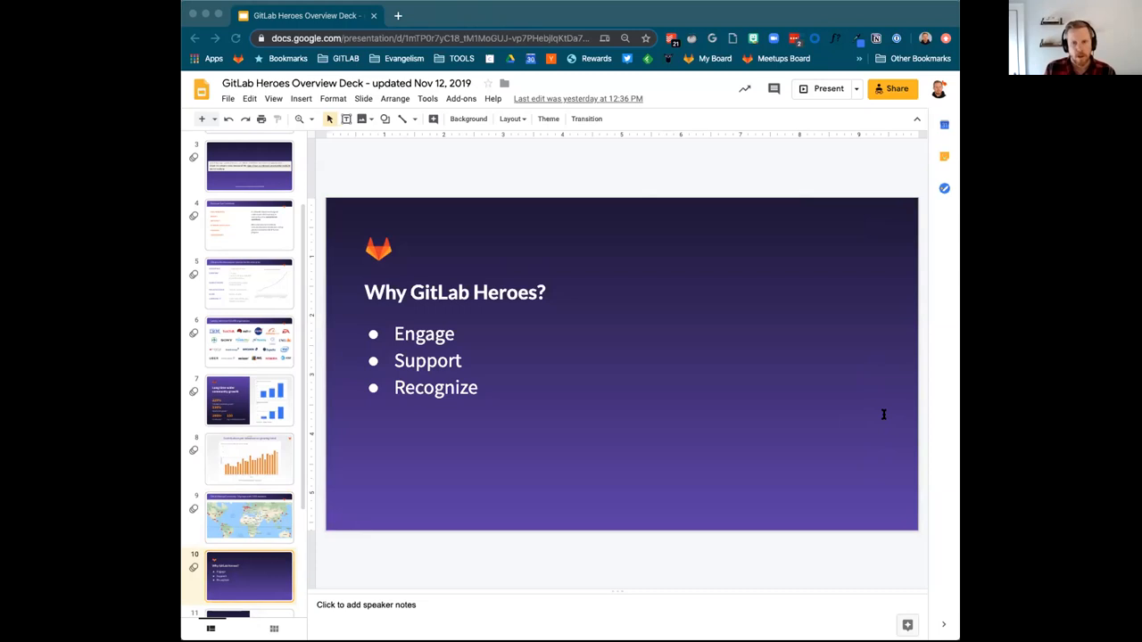
mouse_move(932, 409)
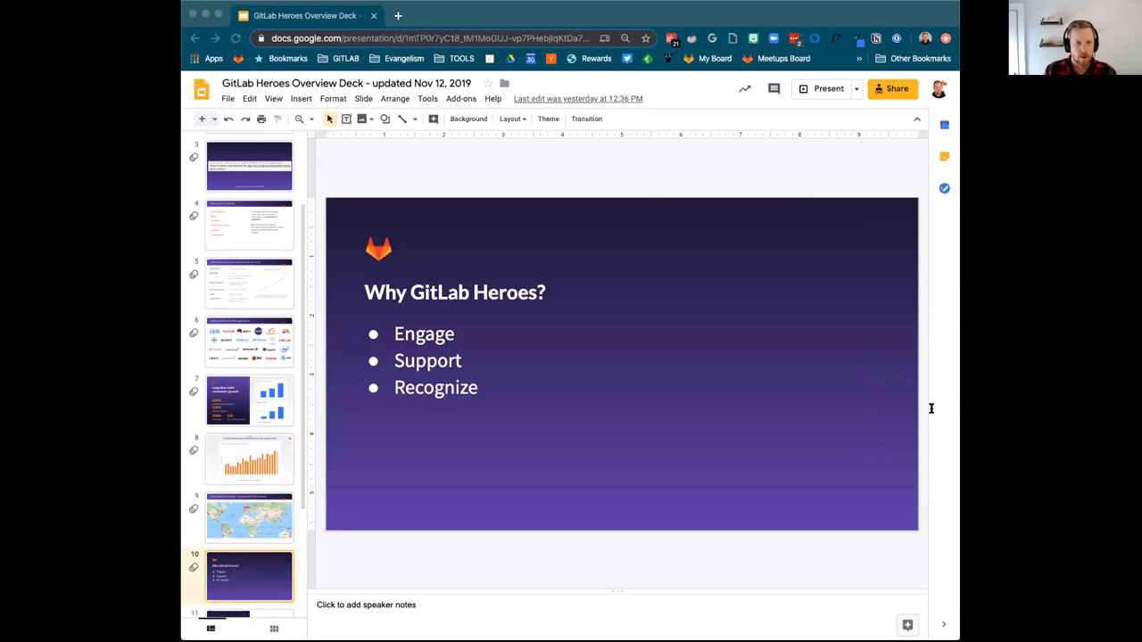
mouse_move(374, 172)
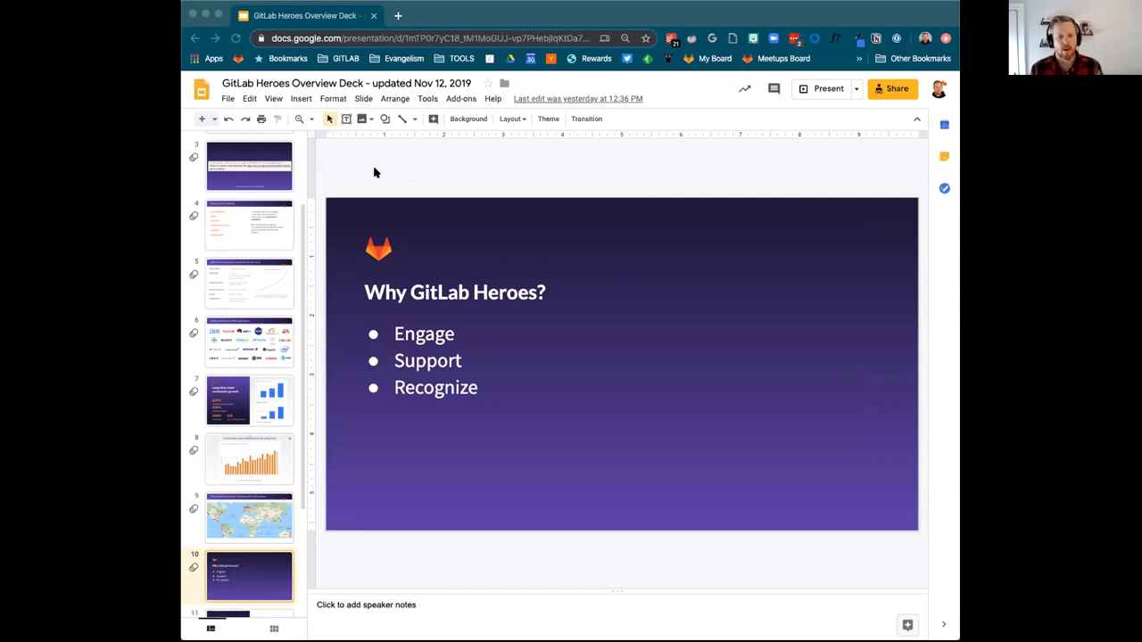
mouse_move(807, 398)
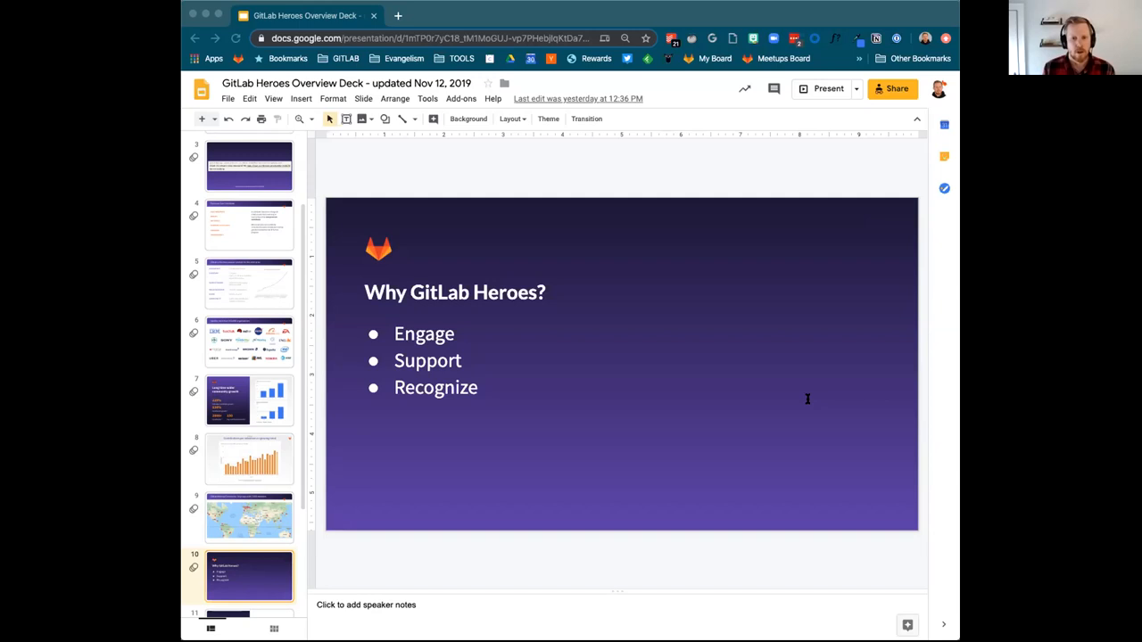
mouse_move(758, 381)
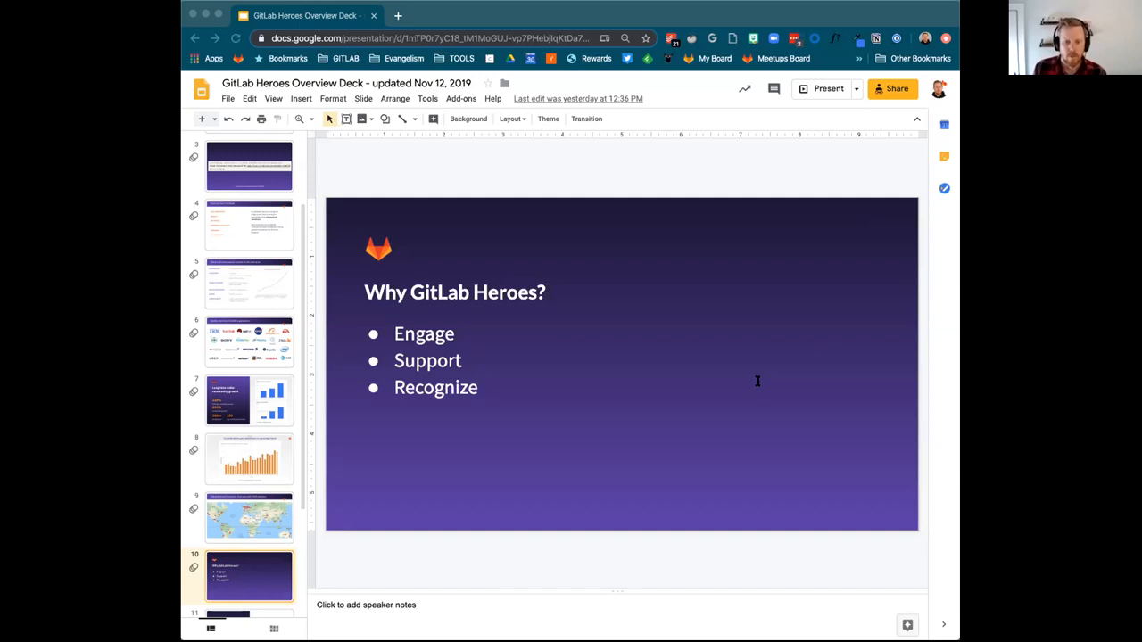
mouse_move(684, 299)
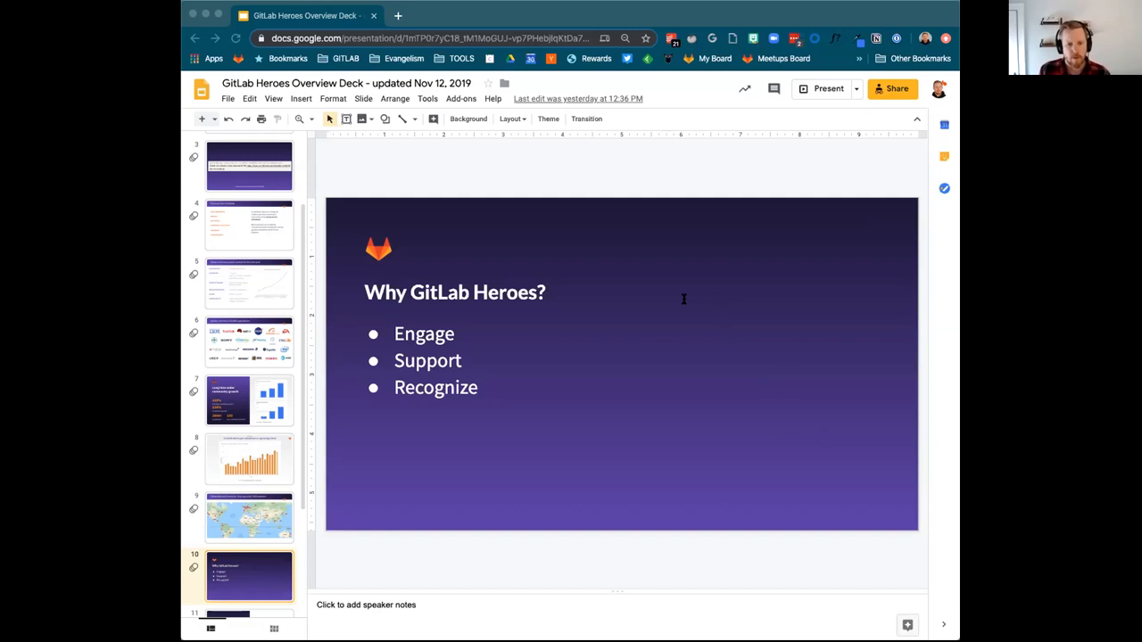
mouse_move(762, 380)
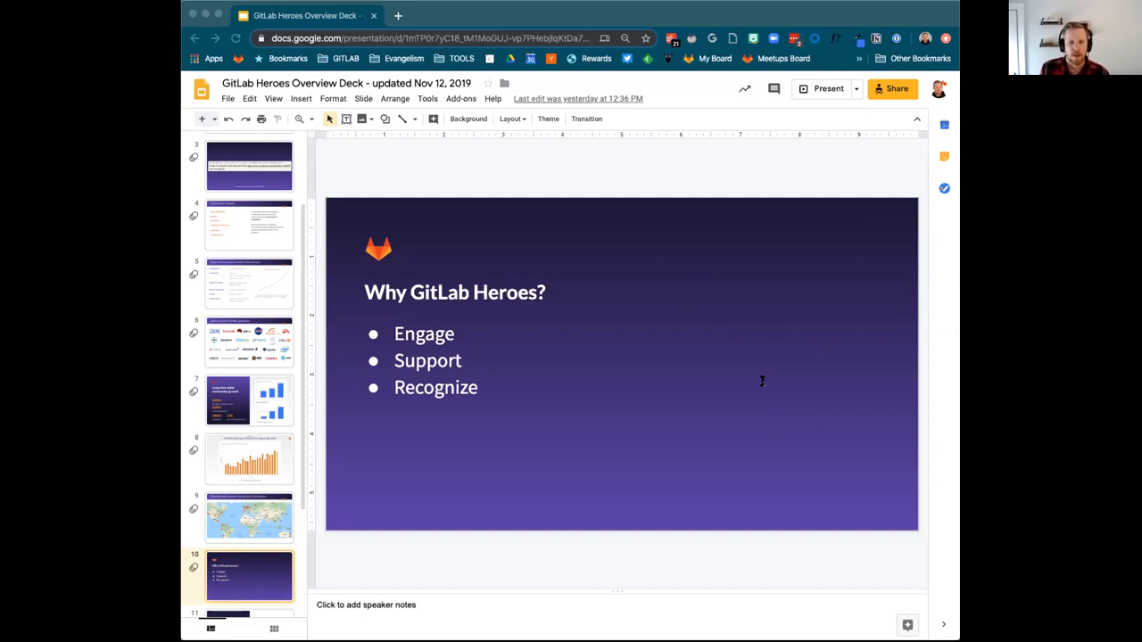
mouse_move(771, 280)
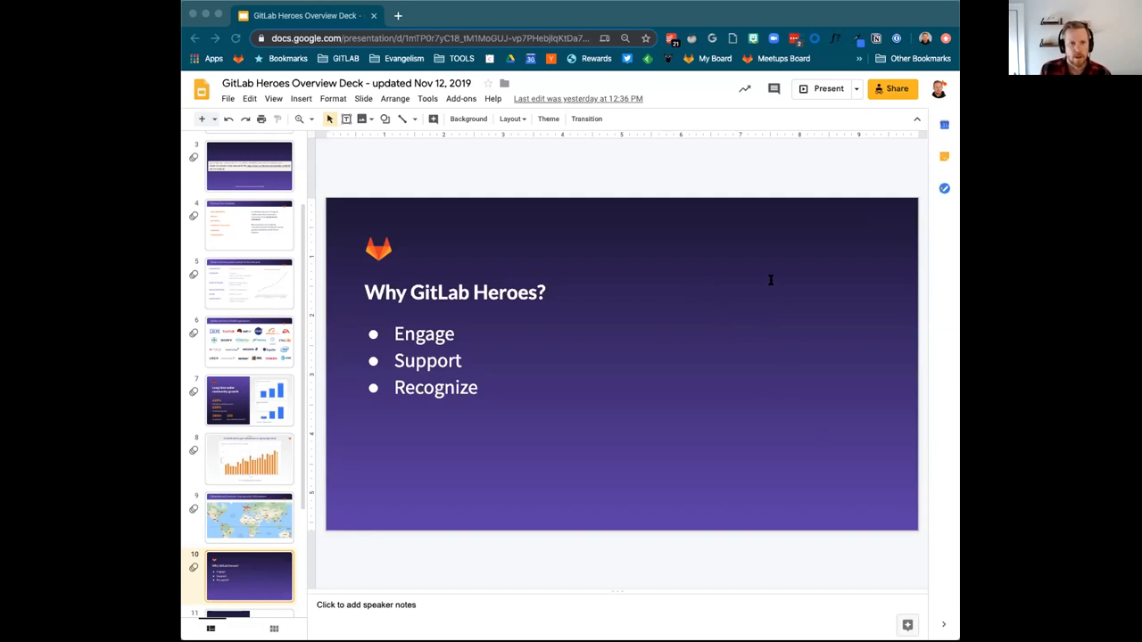
mouse_move(704, 276)
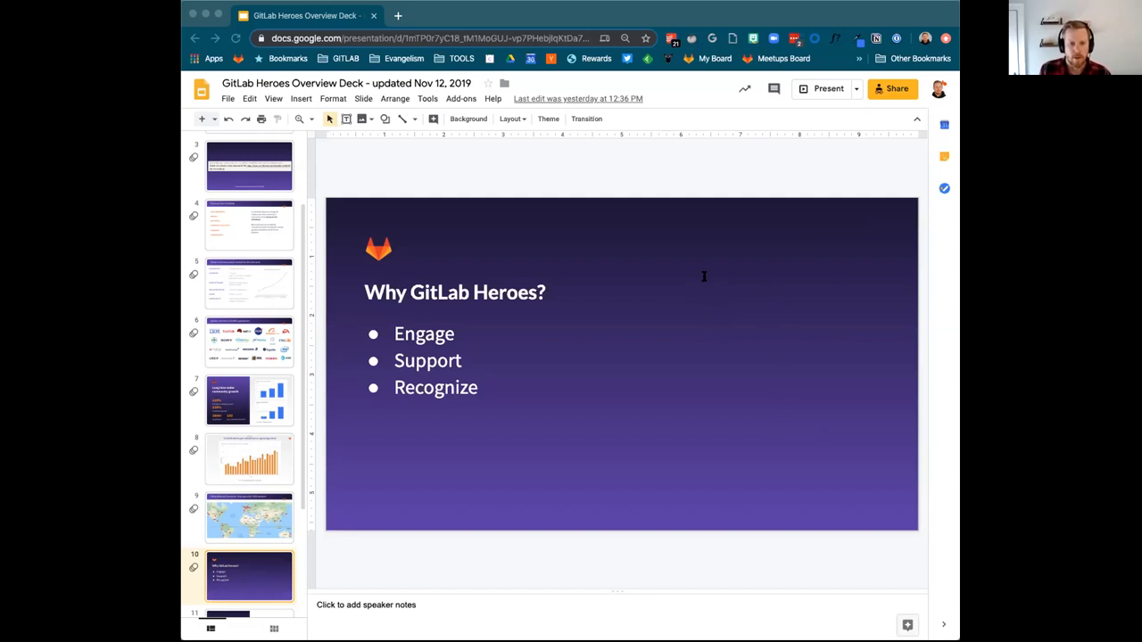
mouse_move(766, 308)
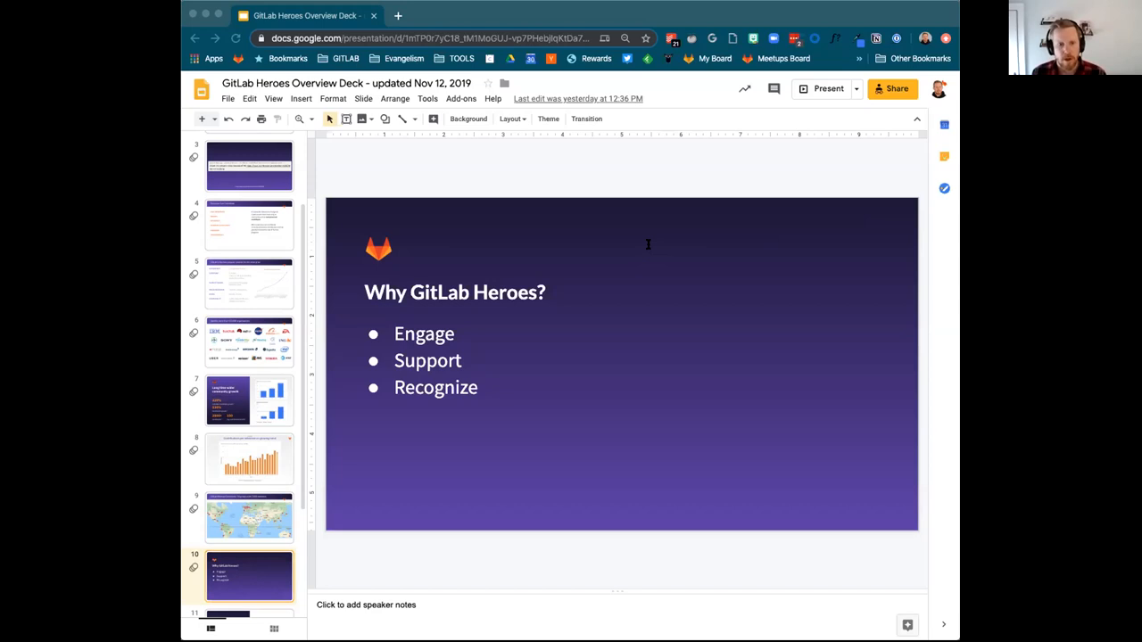
mouse_move(737, 274)
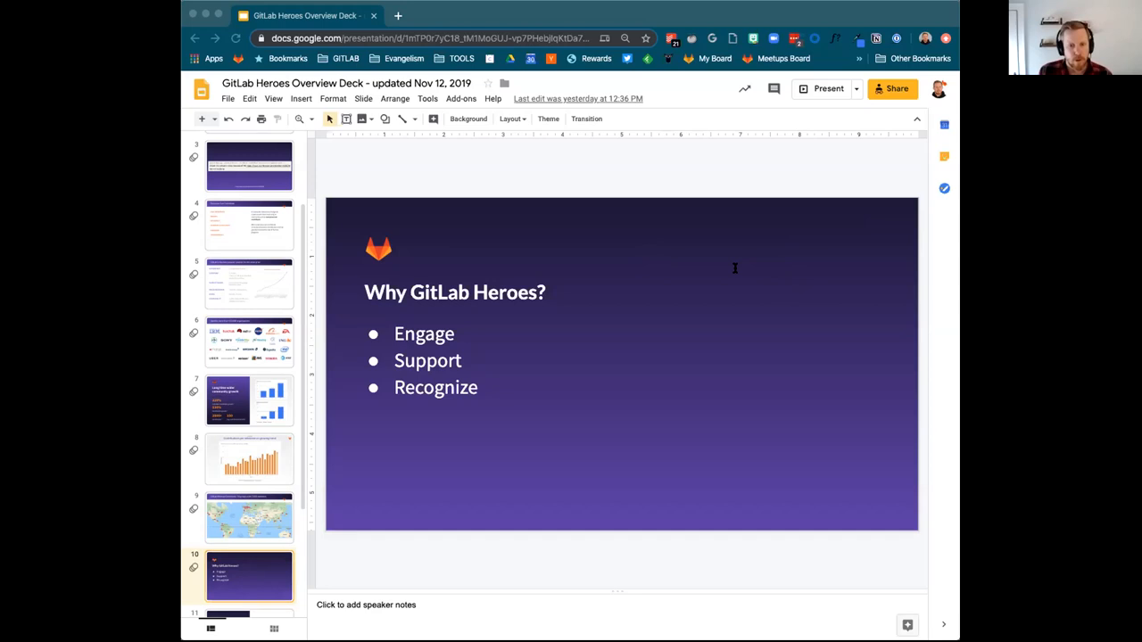
mouse_move(857, 288)
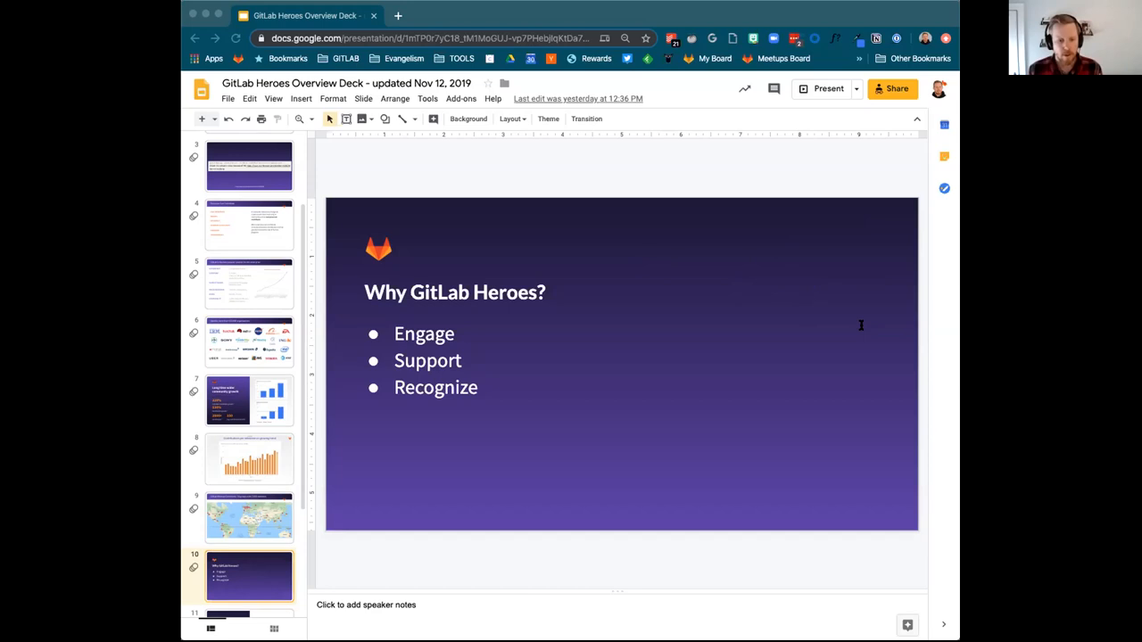
mouse_move(702, 393)
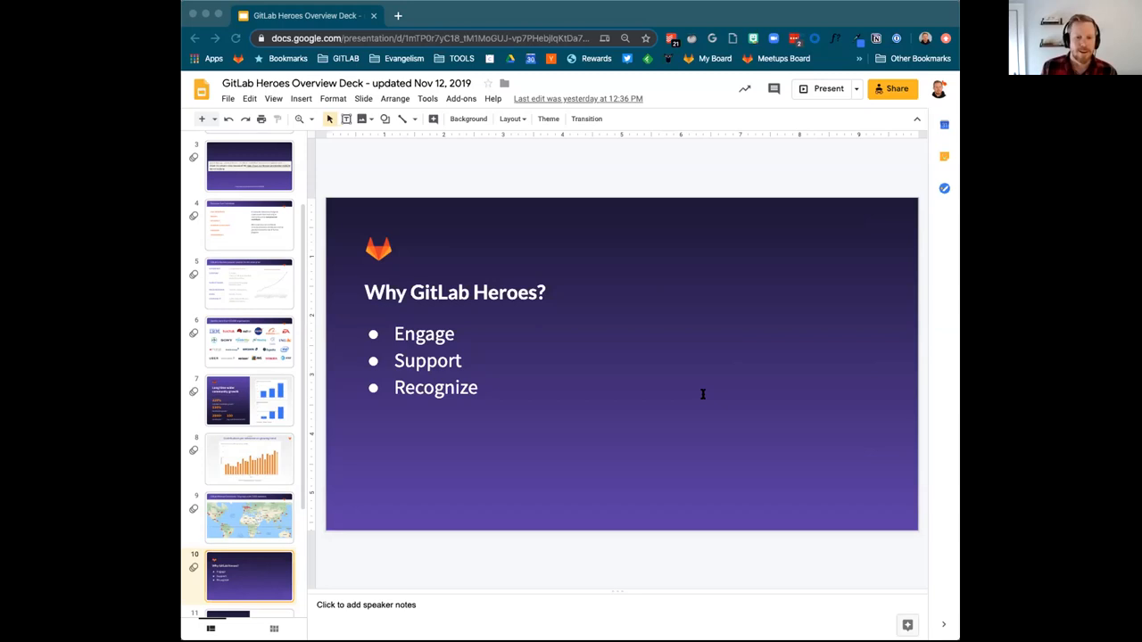
mouse_move(768, 382)
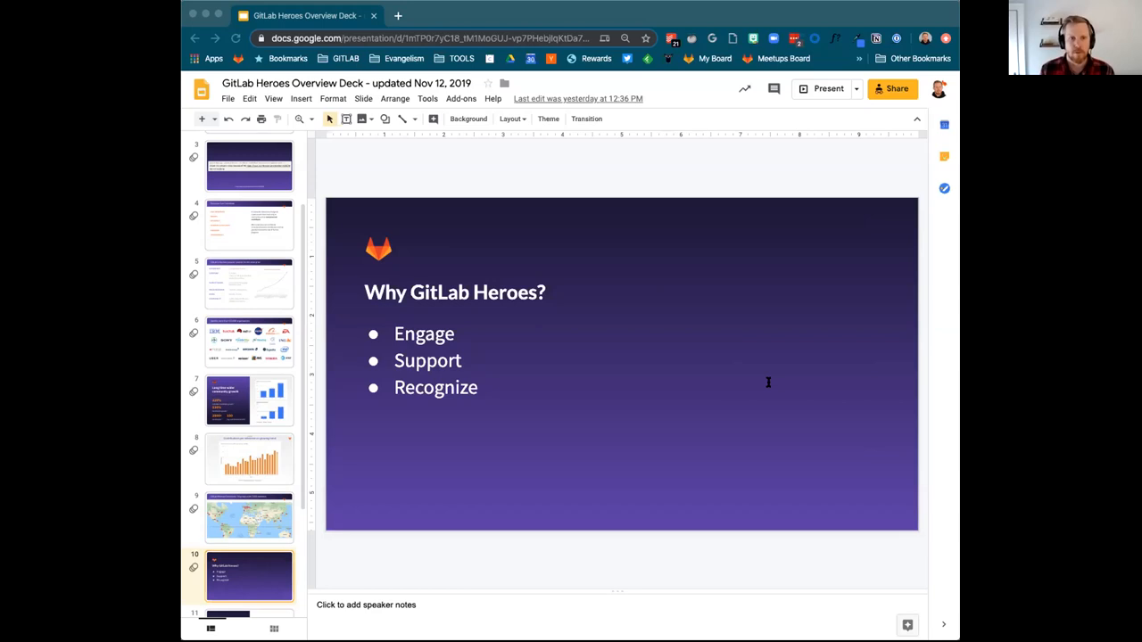
mouse_move(757, 378)
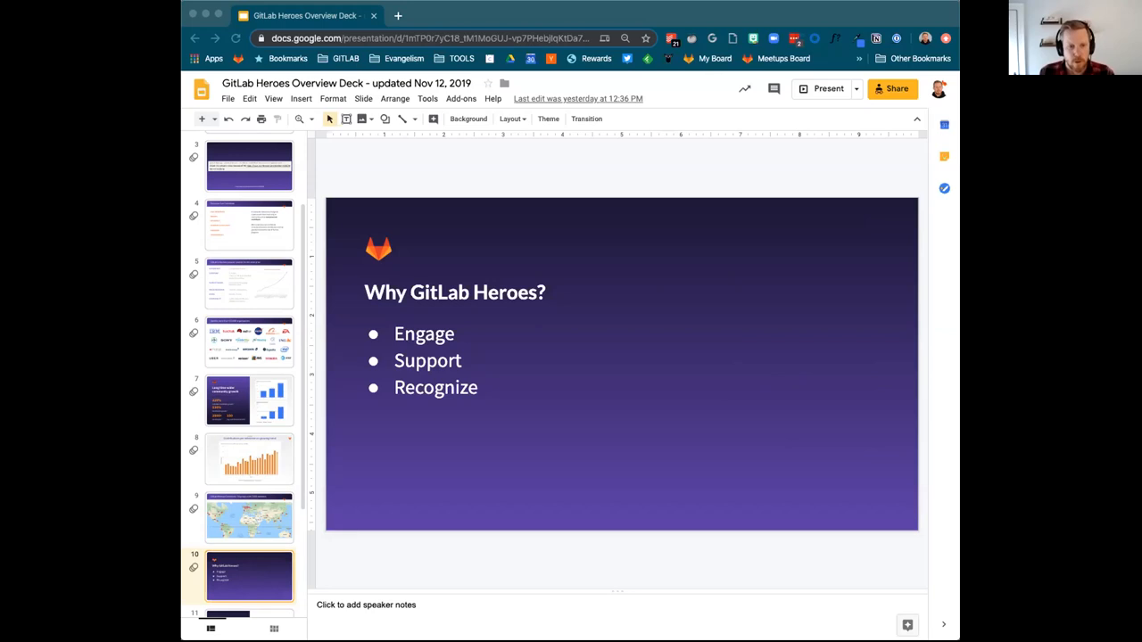
mouse_move(951, 348)
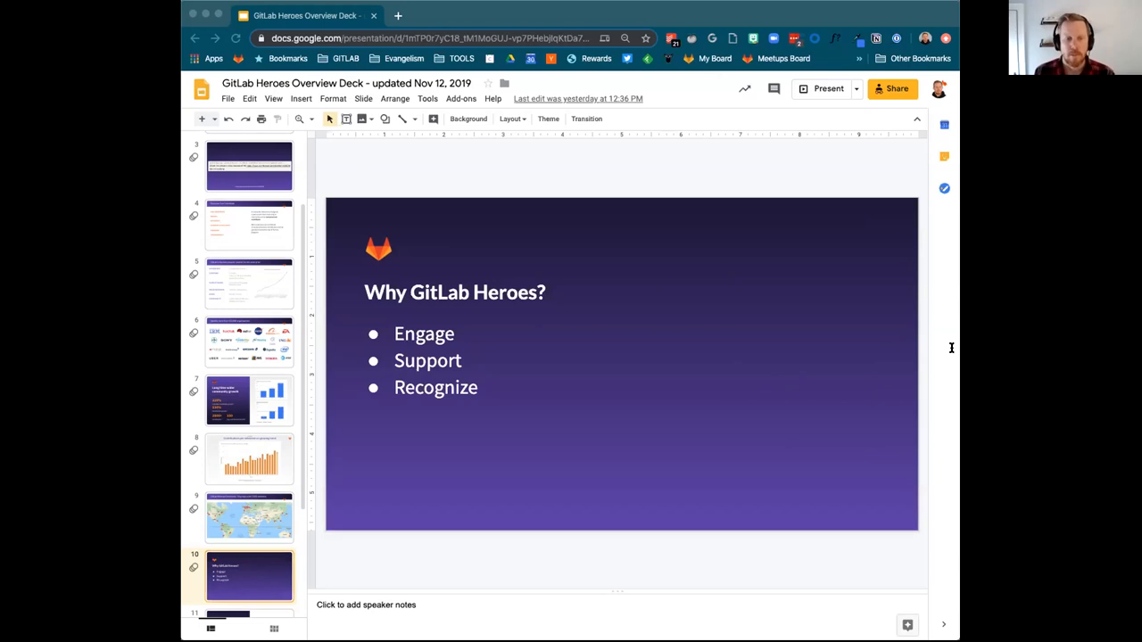
mouse_move(956, 388)
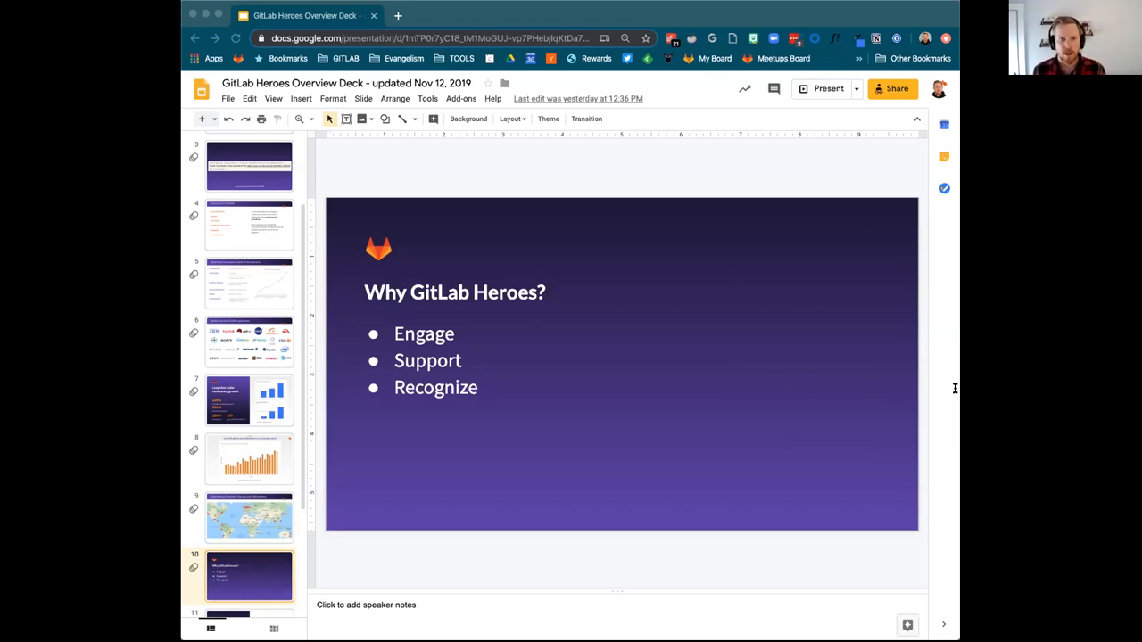
mouse_move(741, 314)
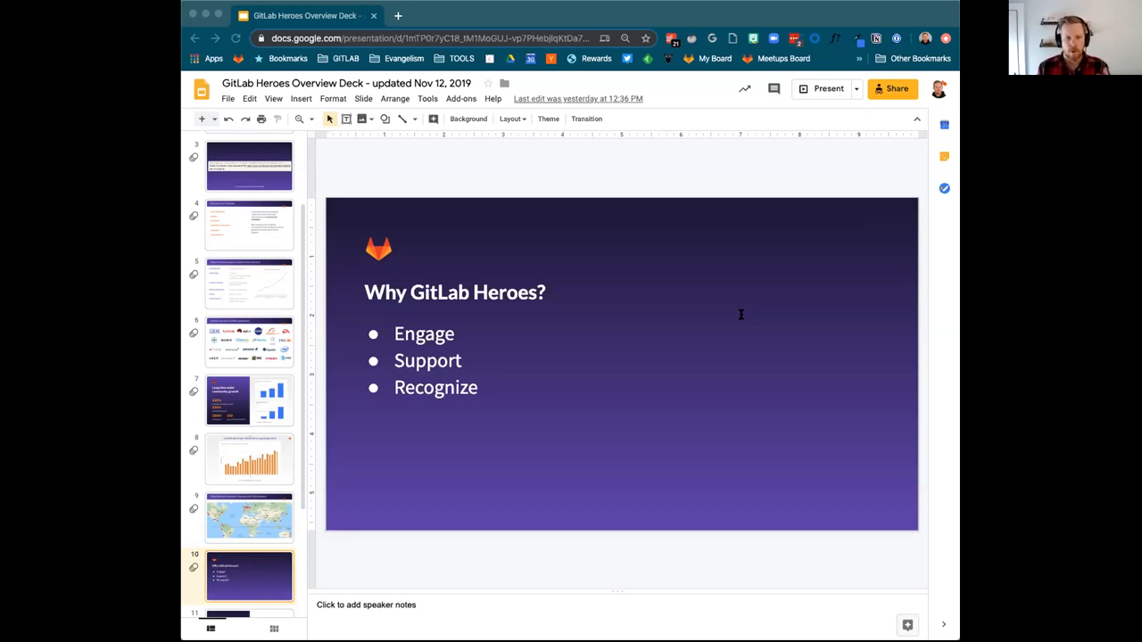
mouse_move(671, 349)
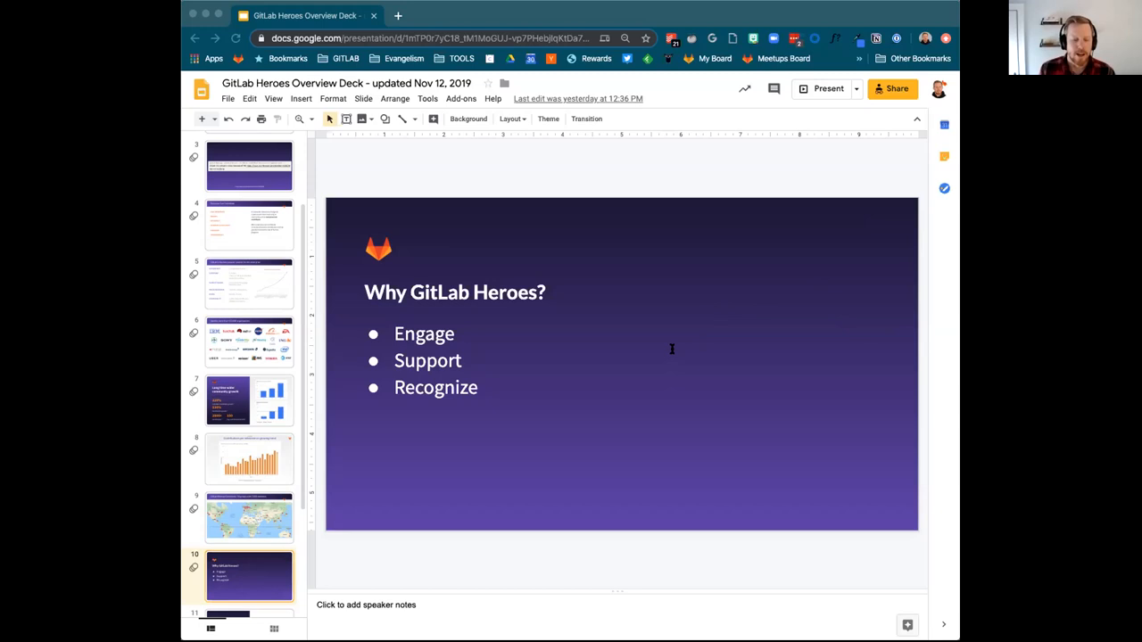
mouse_move(752, 328)
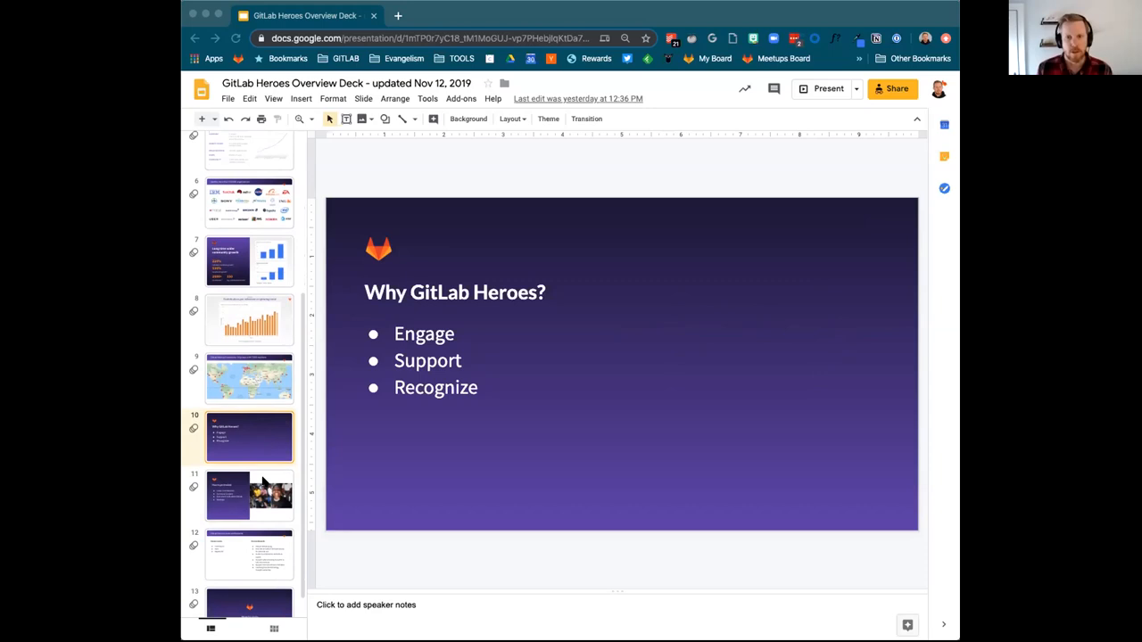
- Open slide 11, How to get involved, from the filmstrip
left_click(249, 496)
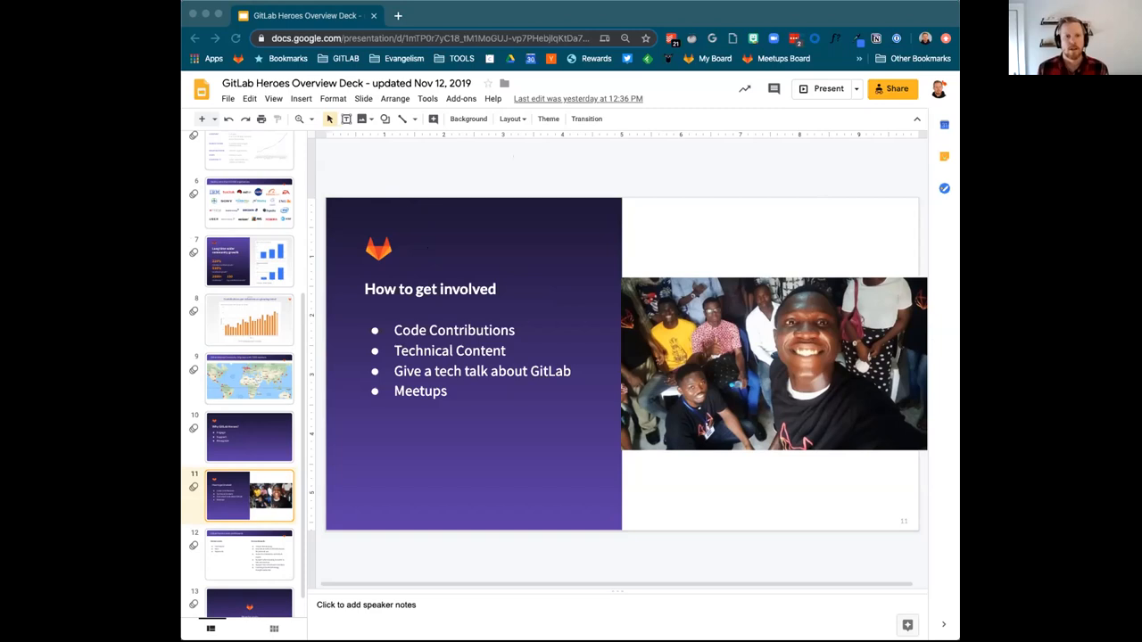
mouse_move(489, 170)
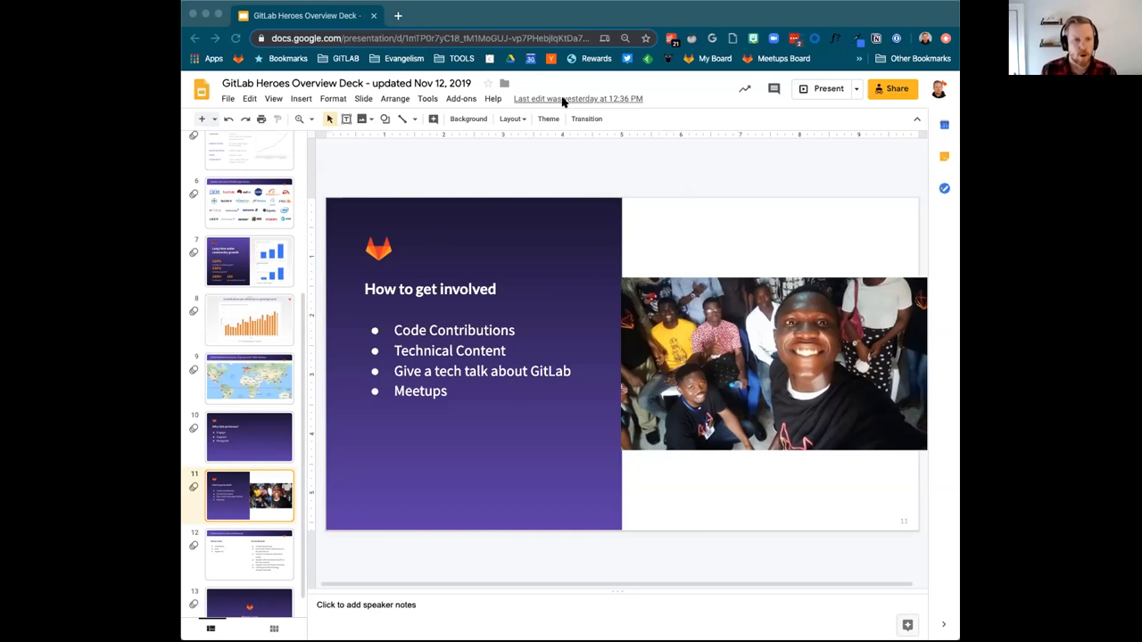
mouse_move(674, 264)
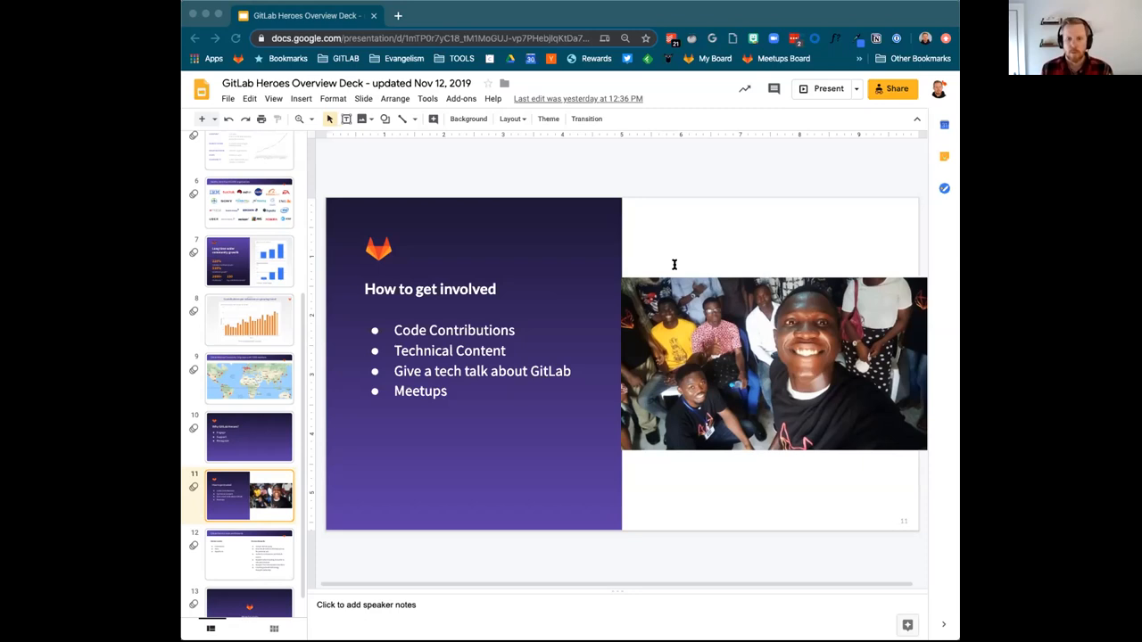
mouse_move(958, 306)
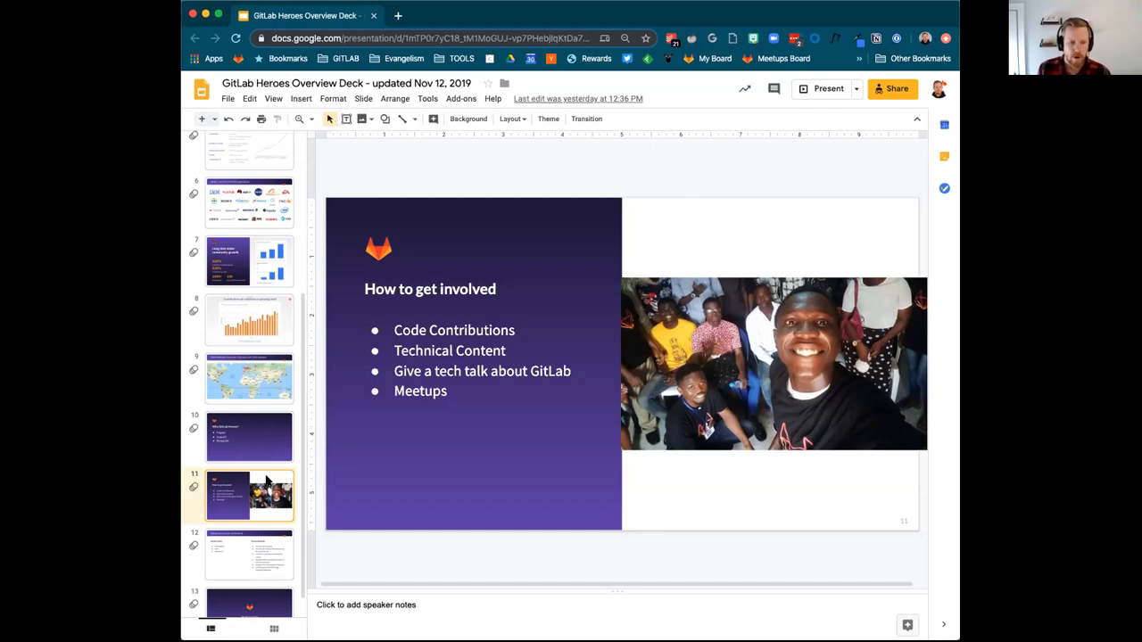
- Open slide 12, GitLab Heroes Levels and Rewards, from the filmstrip
left_click(249, 553)
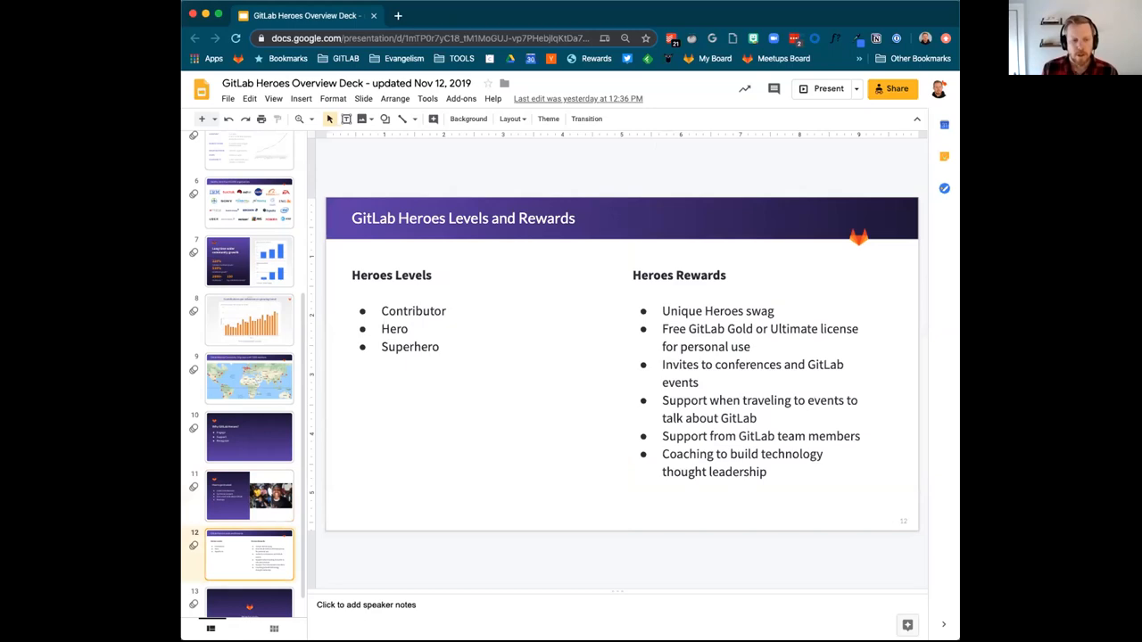
mouse_move(337, 156)
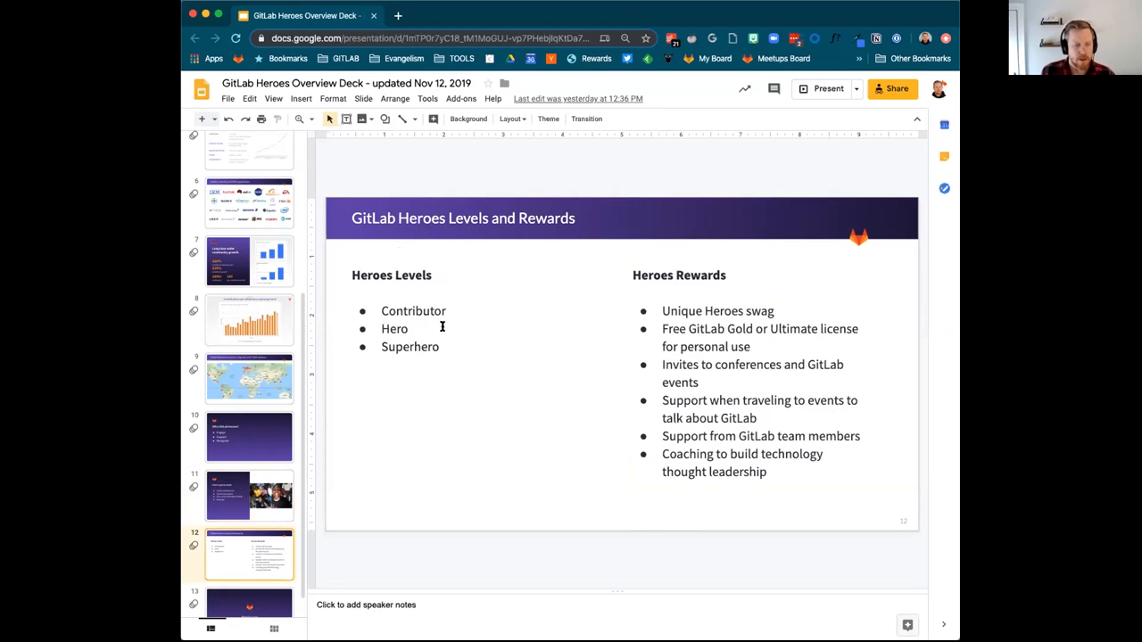
mouse_move(825, 326)
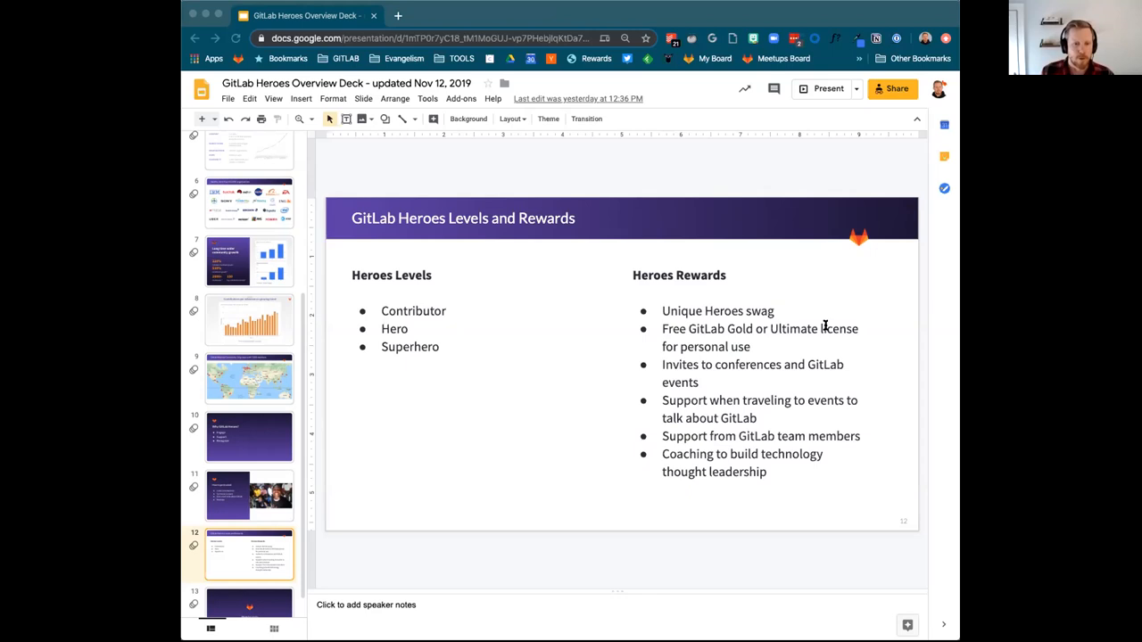
mouse_move(351, 163)
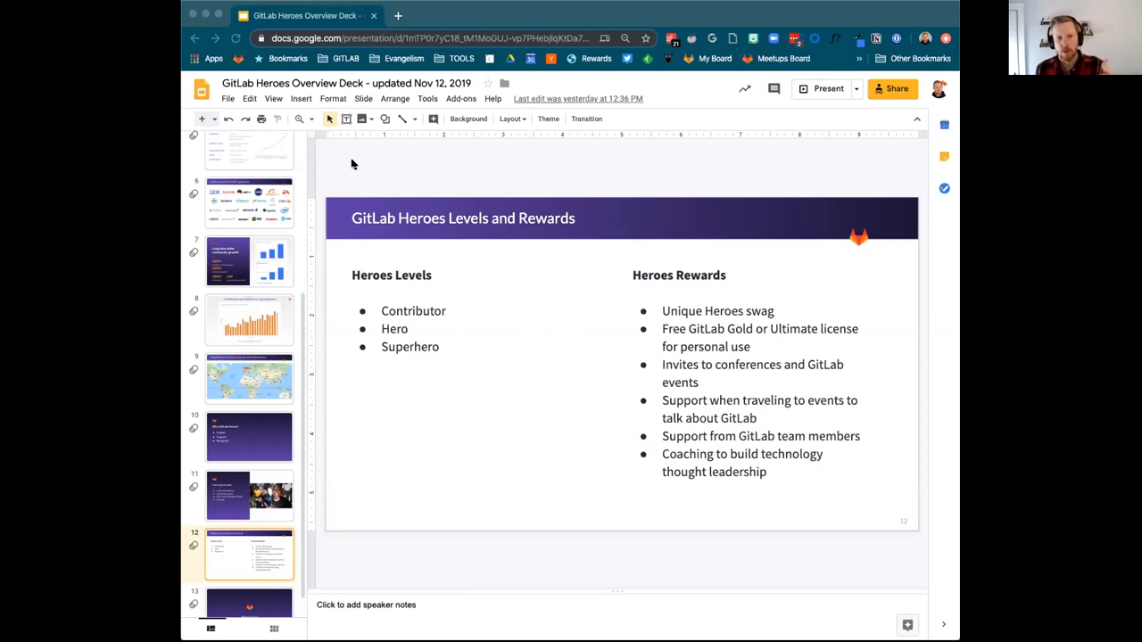
mouse_move(610, 266)
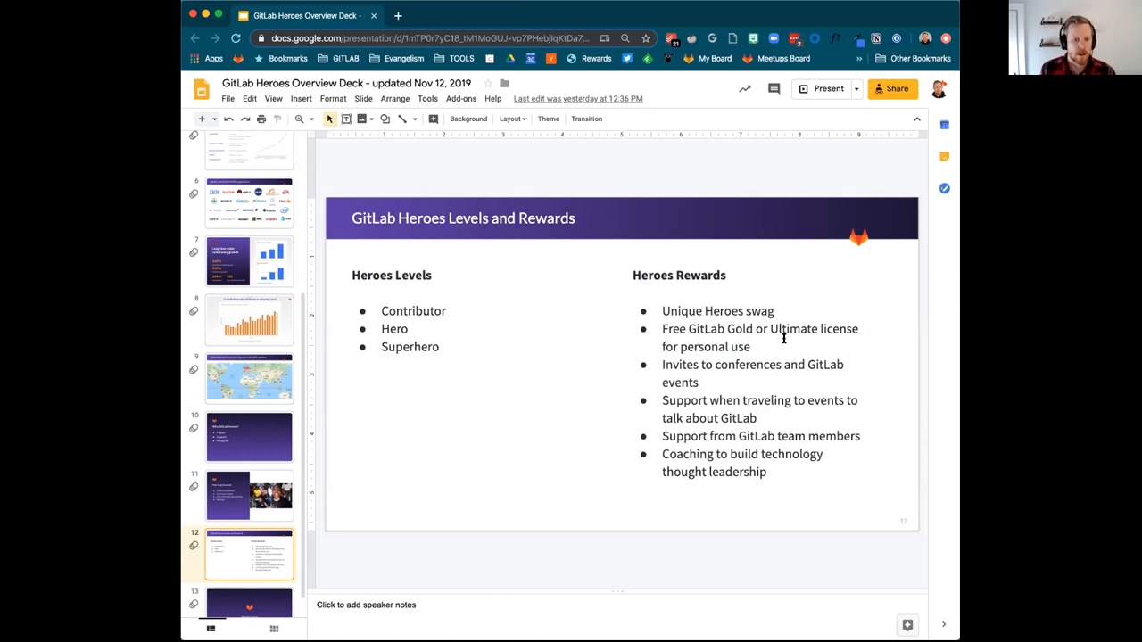
mouse_move(861, 451)
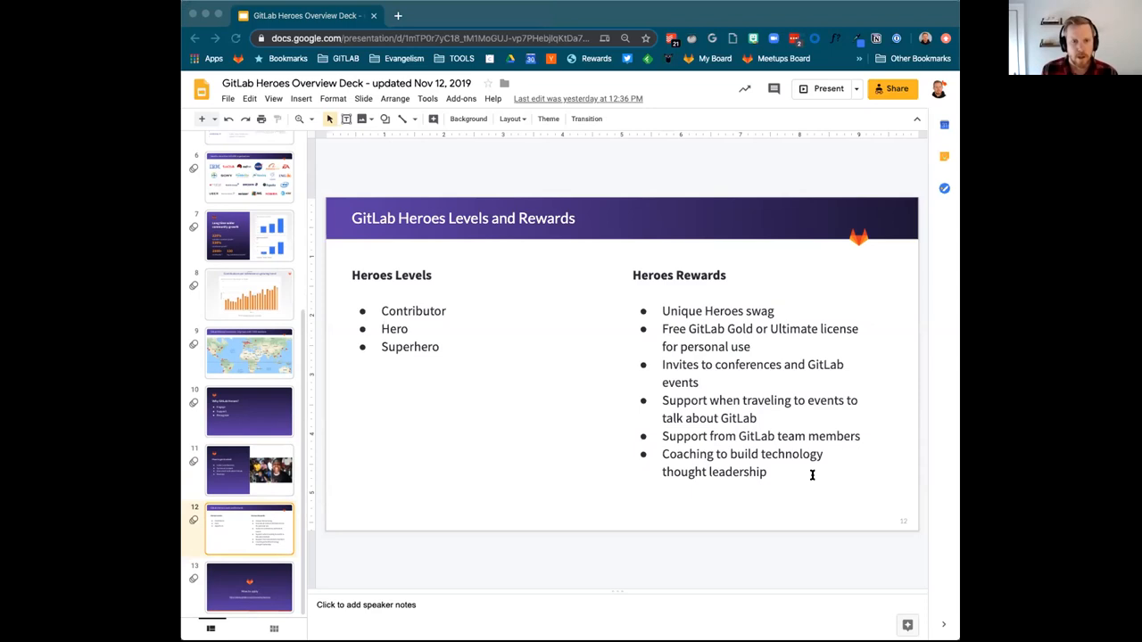
mouse_move(741, 395)
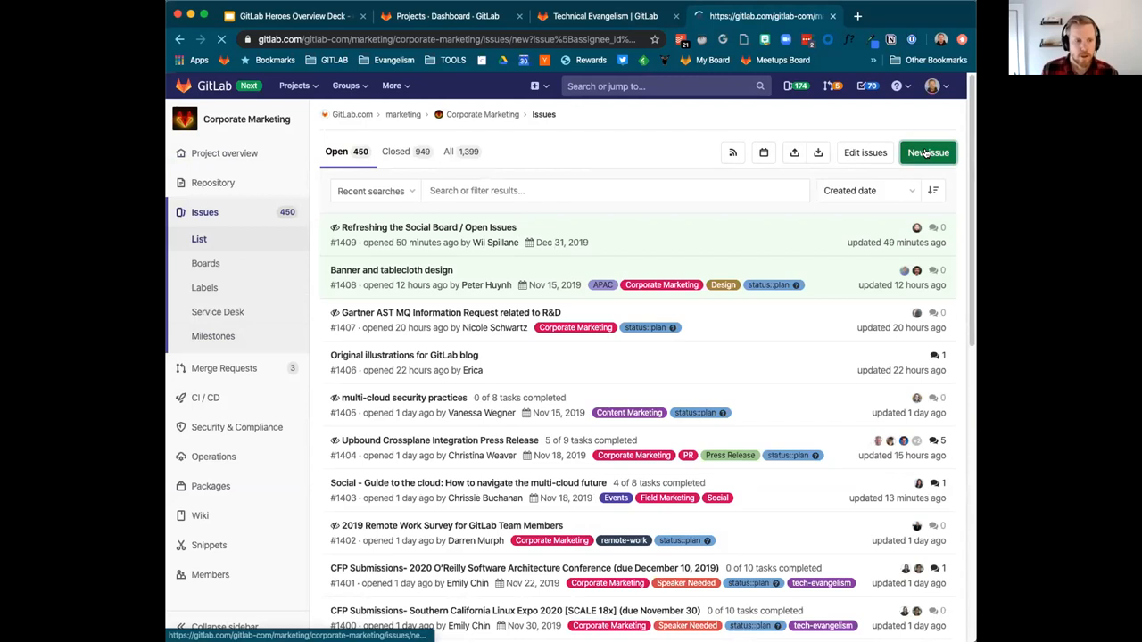
- Start a Corporate Marketing issue with the CFPsubmission template, then return to the How to apply slide
left_click(928, 152)
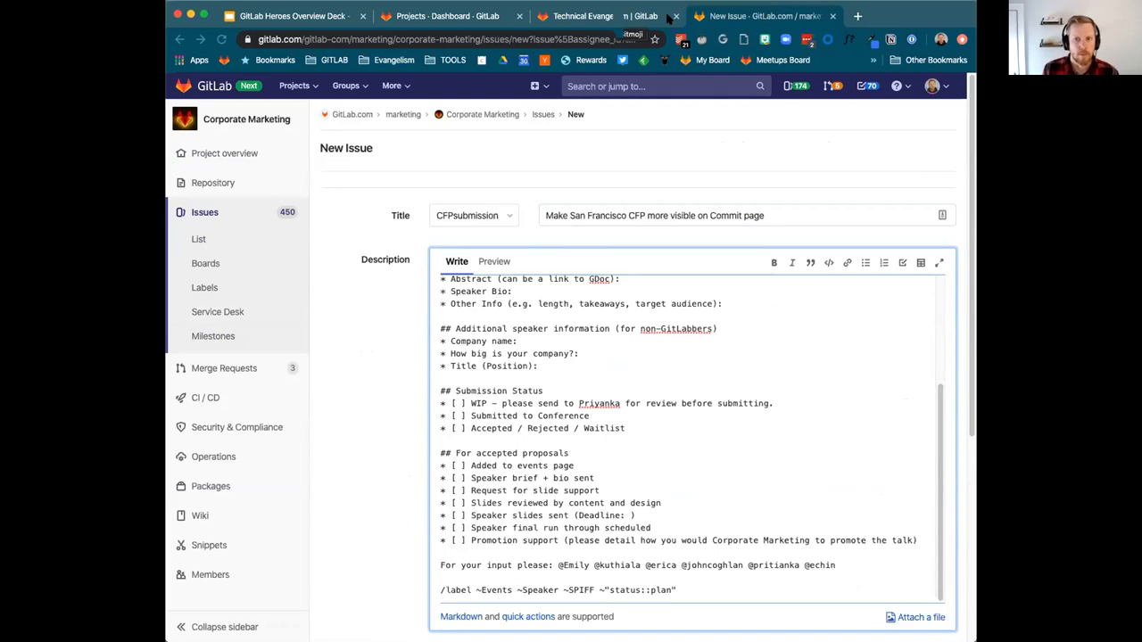
left_click(291, 16)
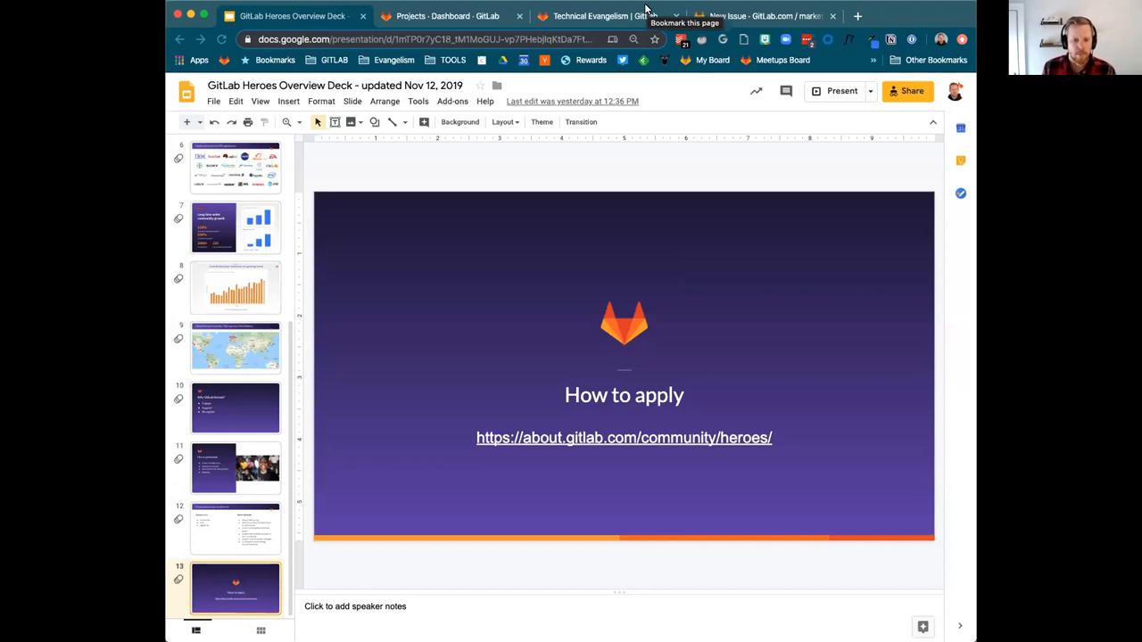
- Follow the slide's heroes link and jump to the Apply to become a Hero form
left_click(624, 438)
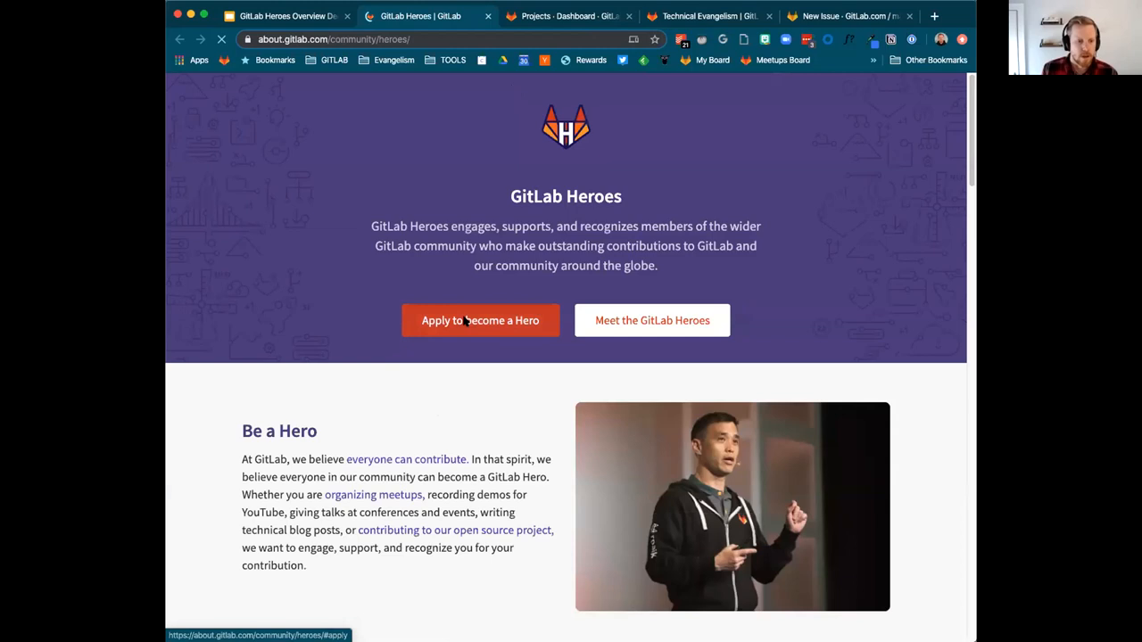
left_click(480, 320)
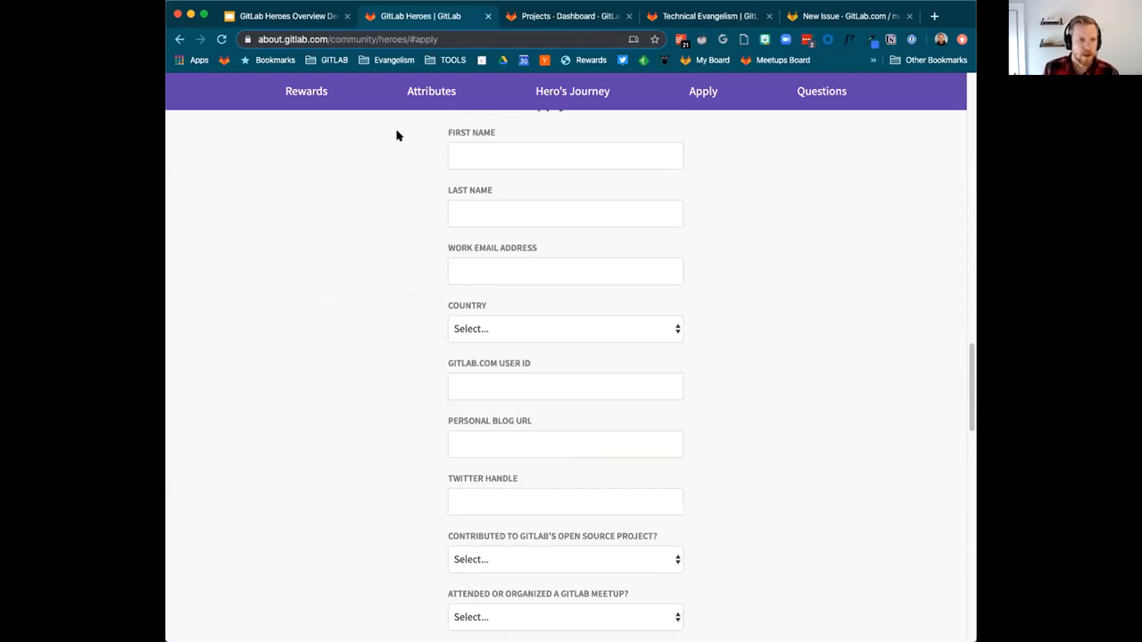